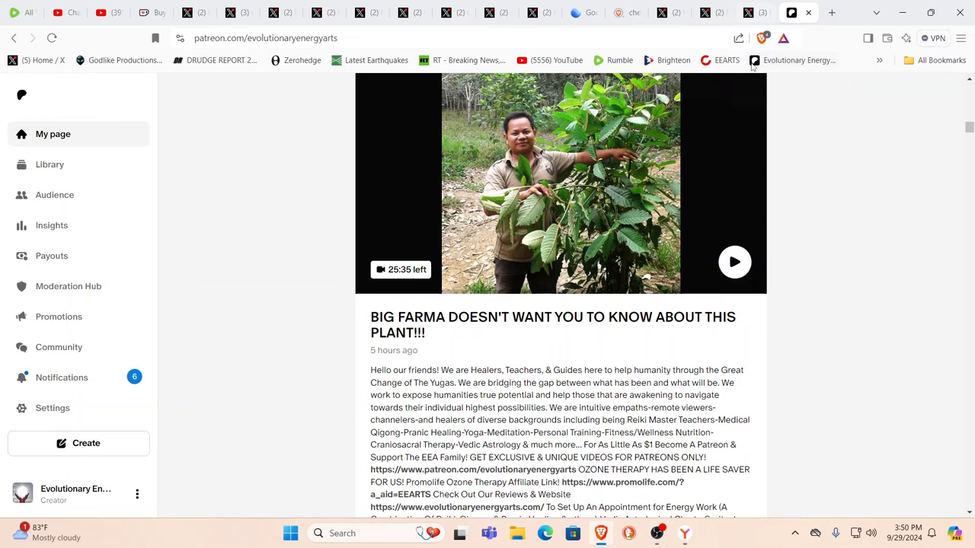
# - Scroll the Patreon feed past the NOTAMS post to 'Do these 2 men believe they are the messiah?'
pyautogui.scroll(-3)
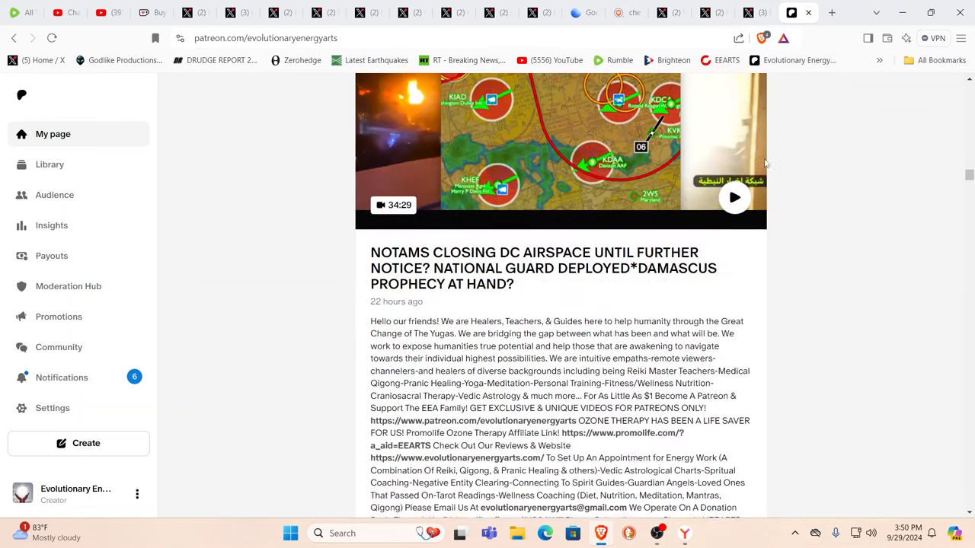
pyautogui.scroll(-3)
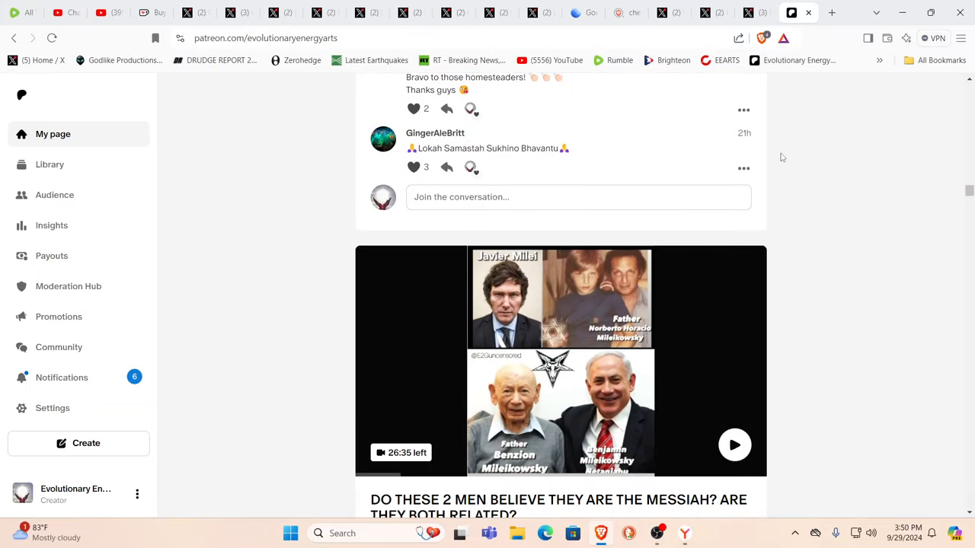
pyautogui.scroll(-3)
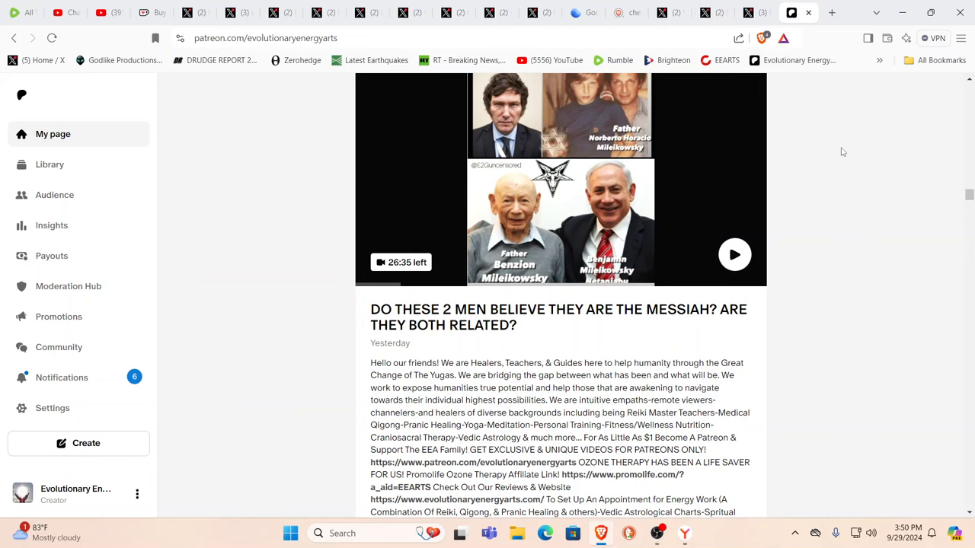
pyautogui.moveTo(750, 165)
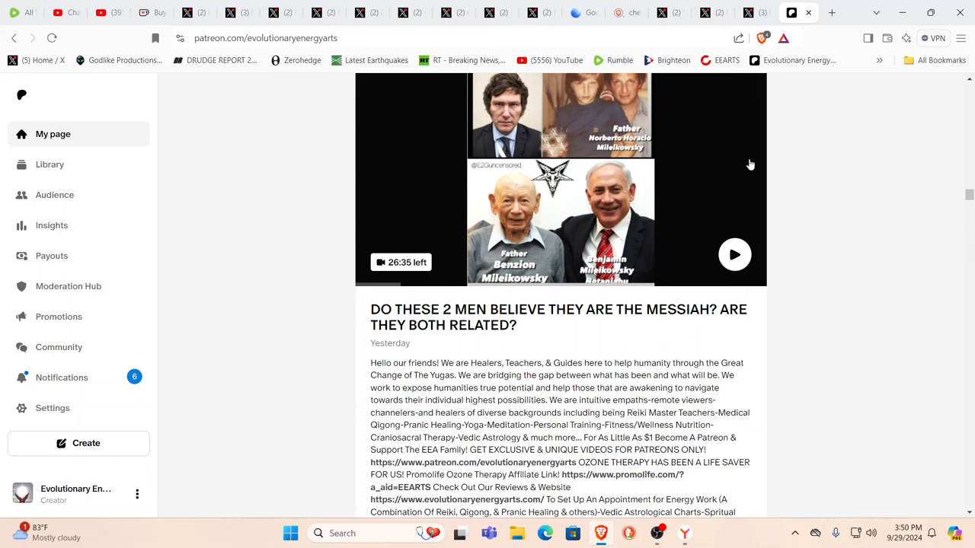
pyautogui.moveTo(766, 82)
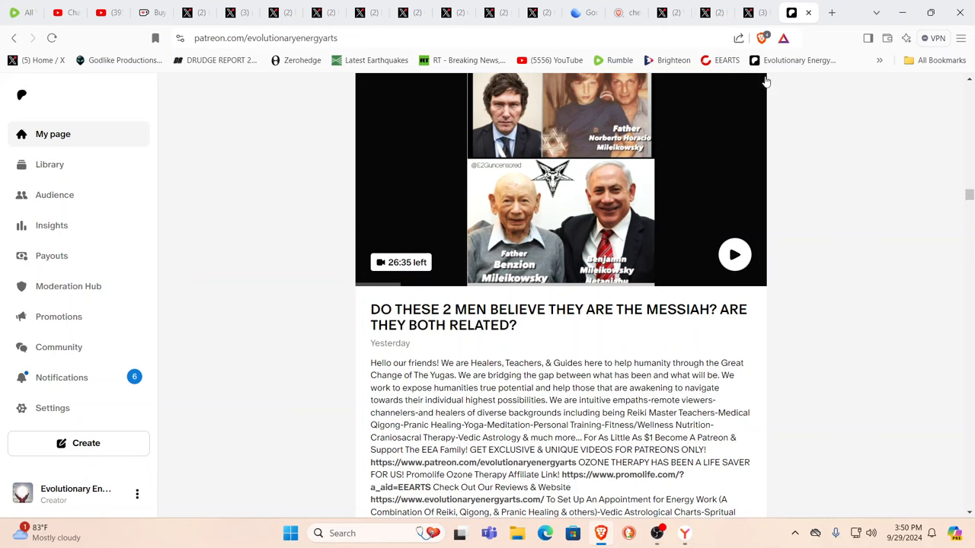
pyautogui.moveTo(746, 69)
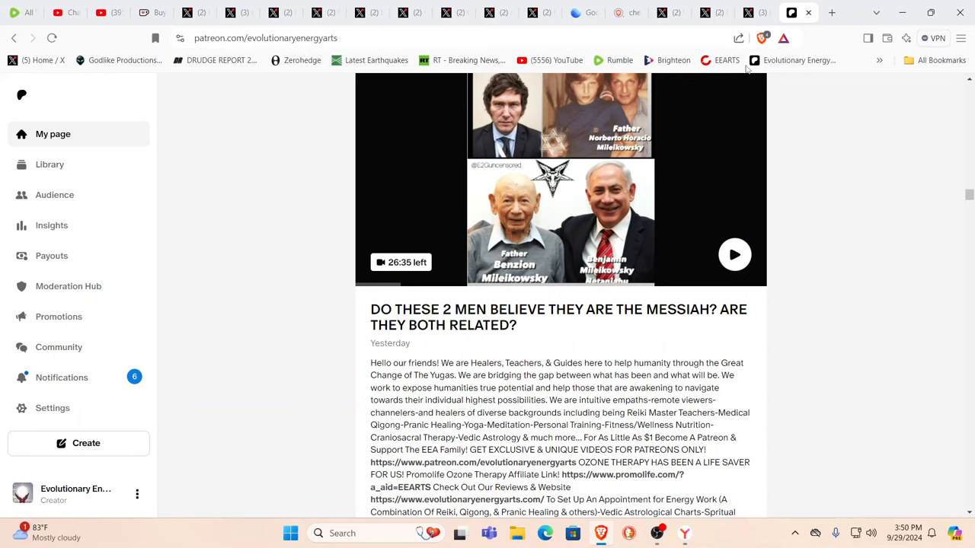
# - View the X post about the Georgia chemical plant explosion in Conyers
pyautogui.click(754, 13)
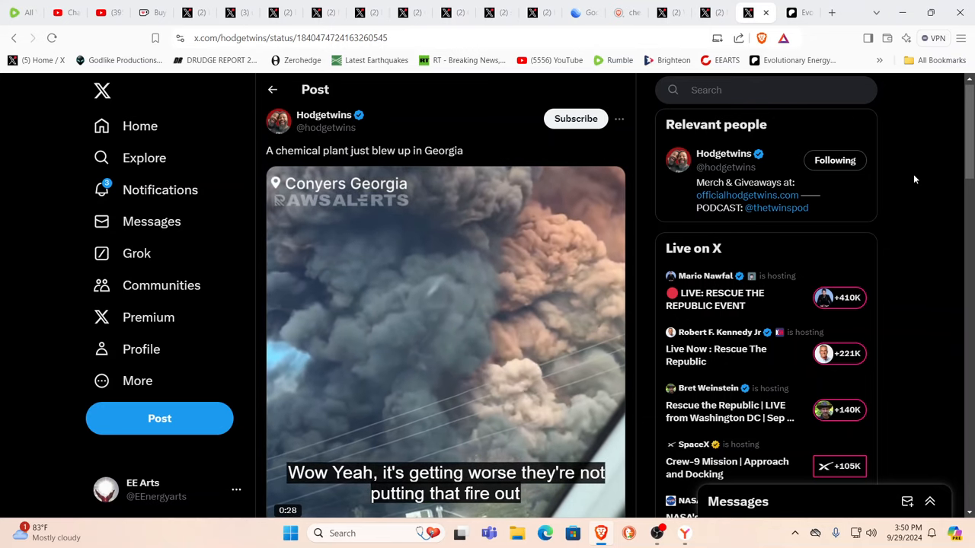
pyautogui.scroll(-3)
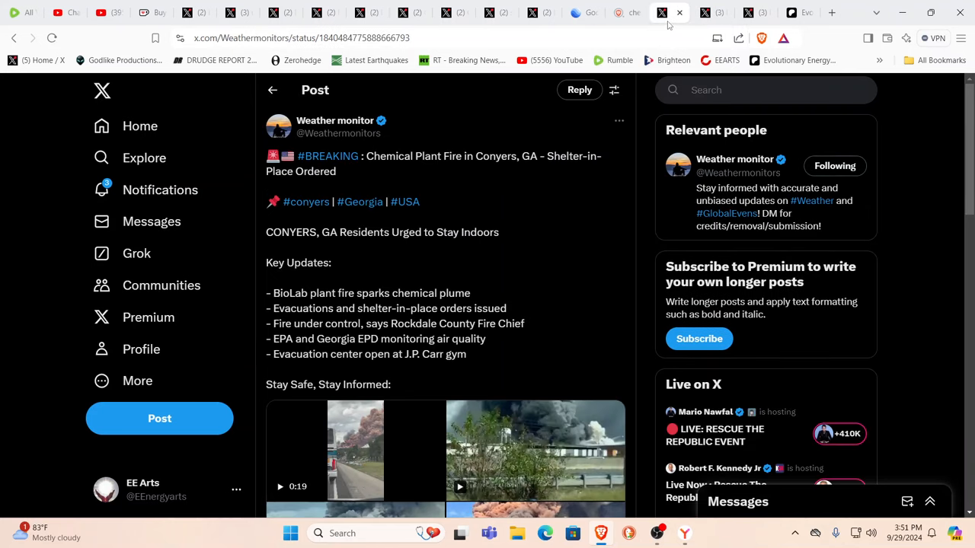
pyautogui.moveTo(512, 268)
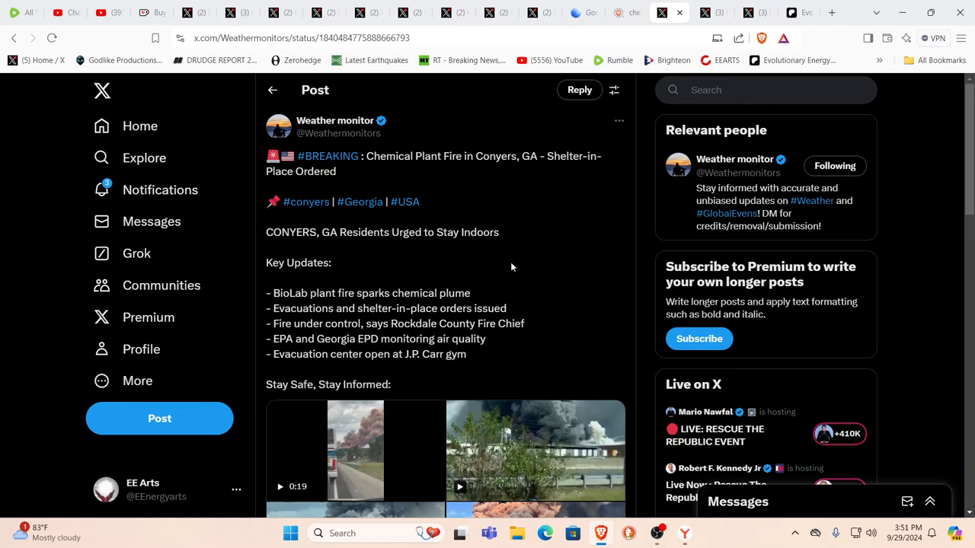
# - Scroll the Conyers plant fire post down to its video grid
pyautogui.scroll(-3)
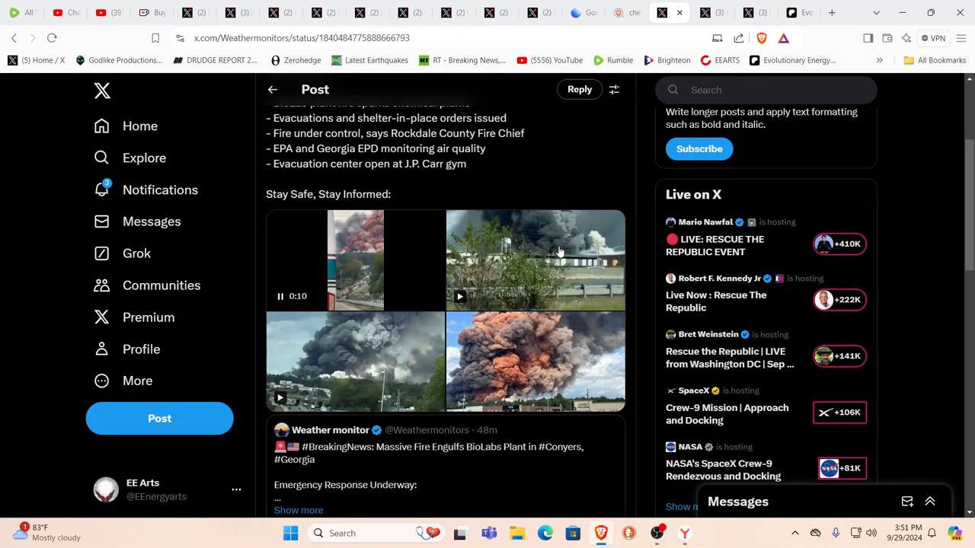
pyautogui.moveTo(585, 211)
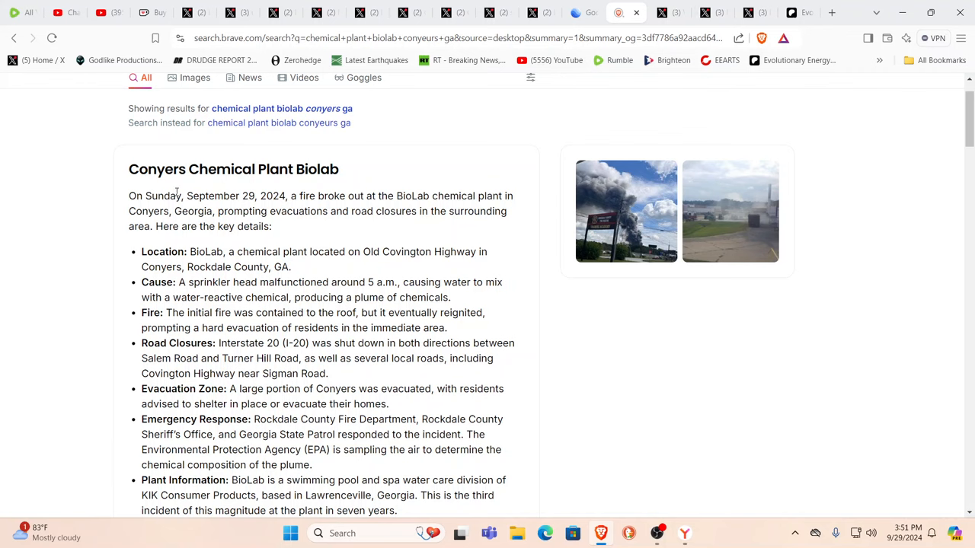
pyautogui.moveTo(338, 185)
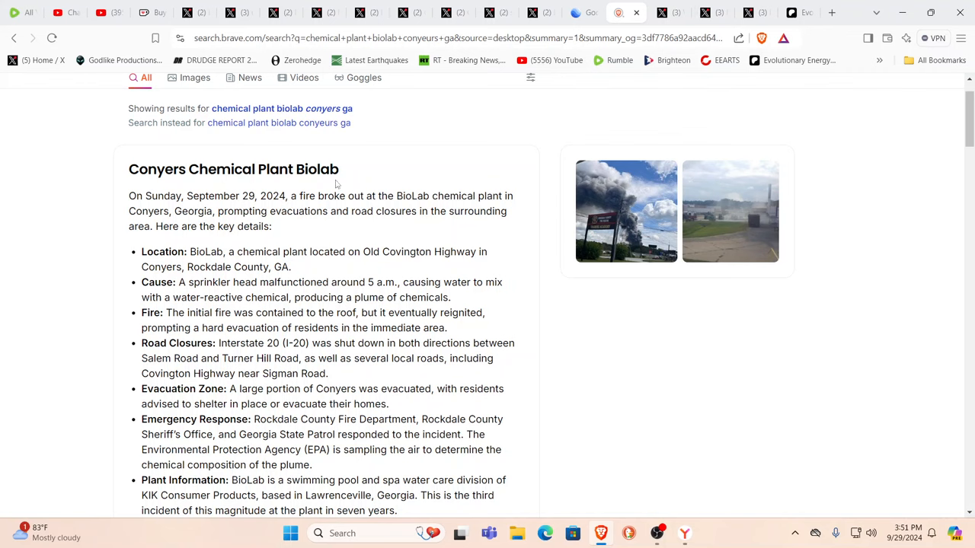
pyautogui.moveTo(426, 194)
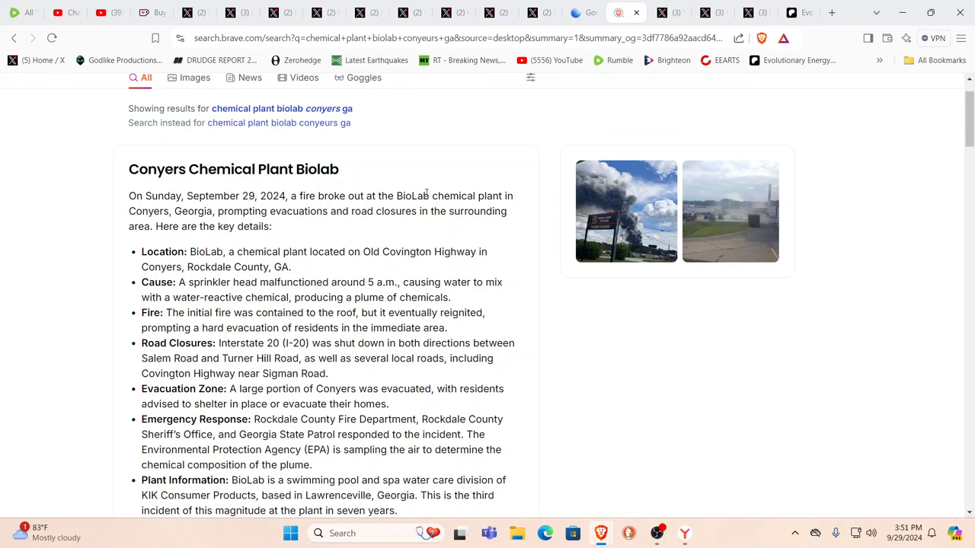
pyautogui.moveTo(430, 223)
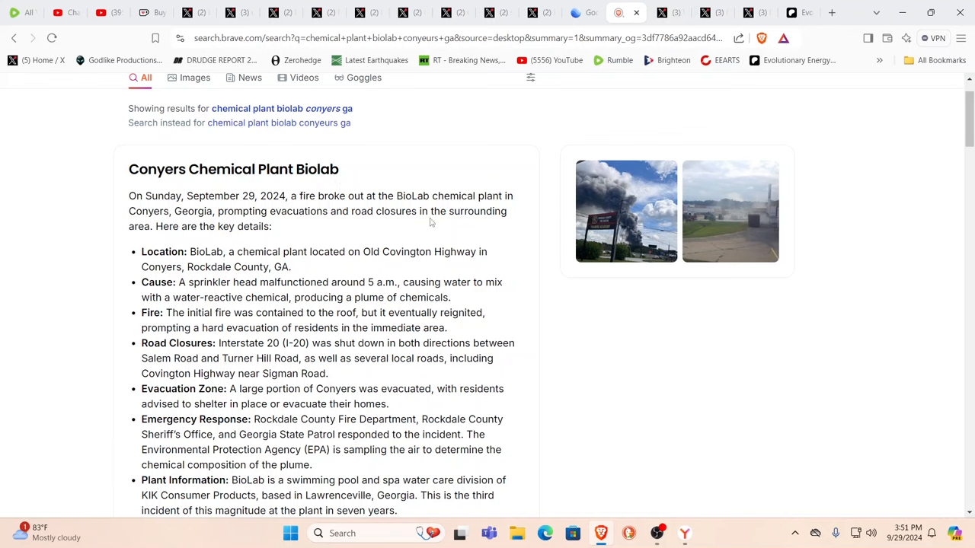
pyautogui.moveTo(473, 309)
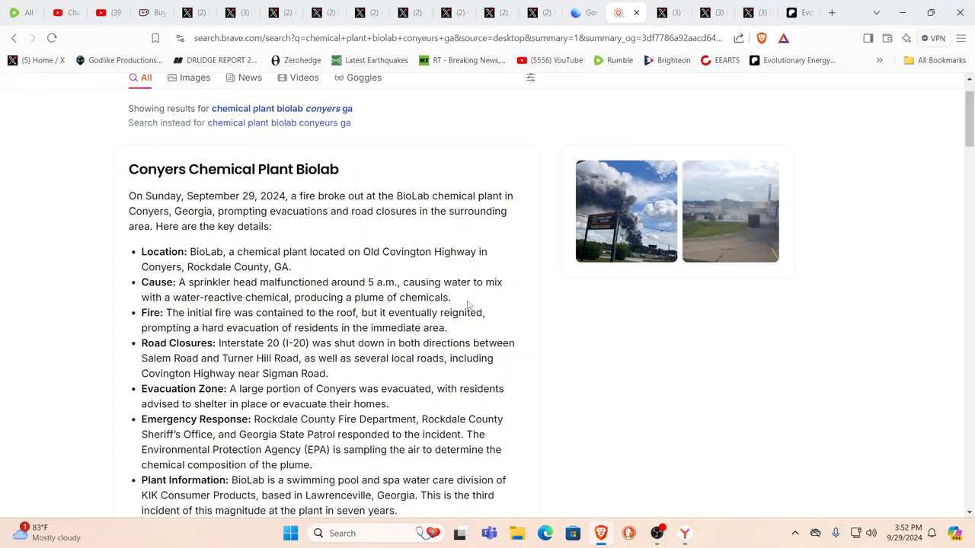
pyautogui.moveTo(496, 405)
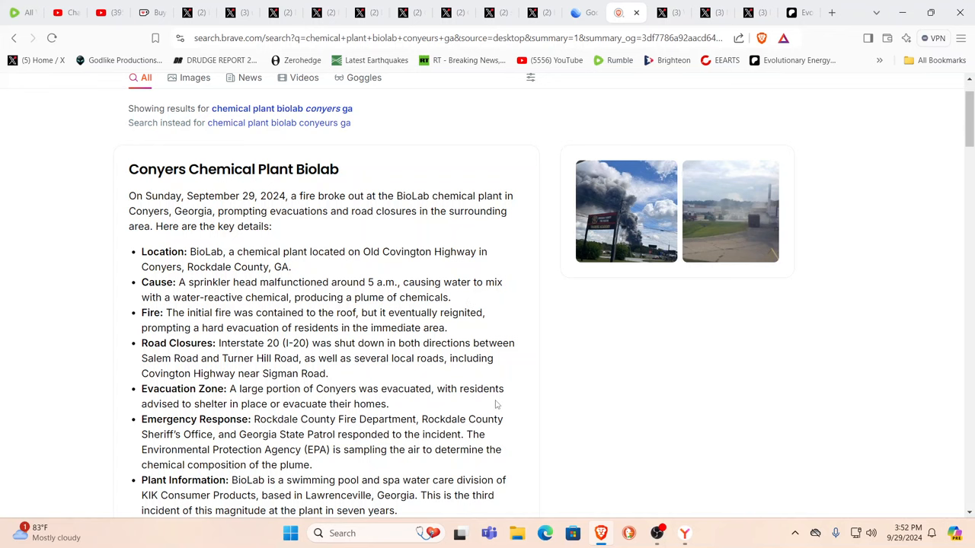
# - Read the Brave Search summary of the Conyers BioLab fire down to its sources and back
pyautogui.scroll(-3)
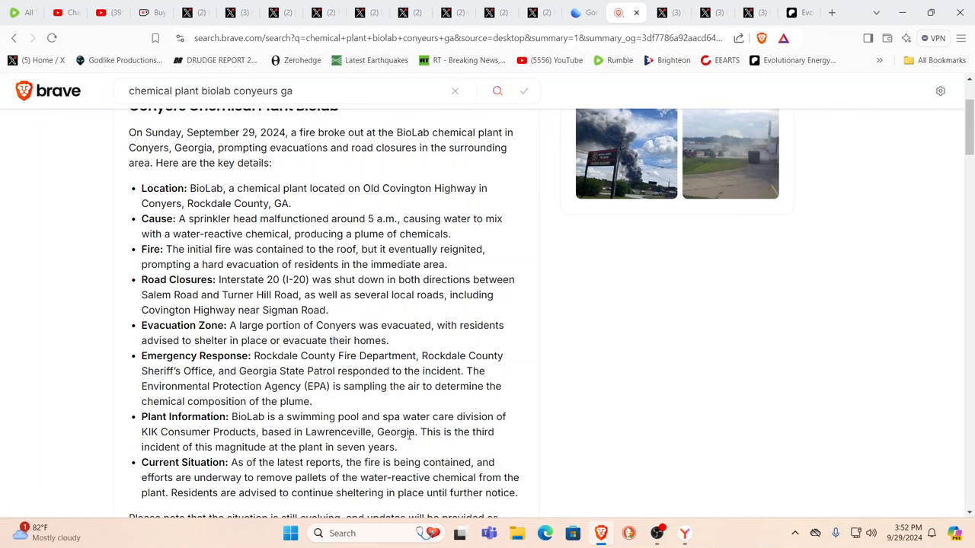
pyautogui.moveTo(453, 435)
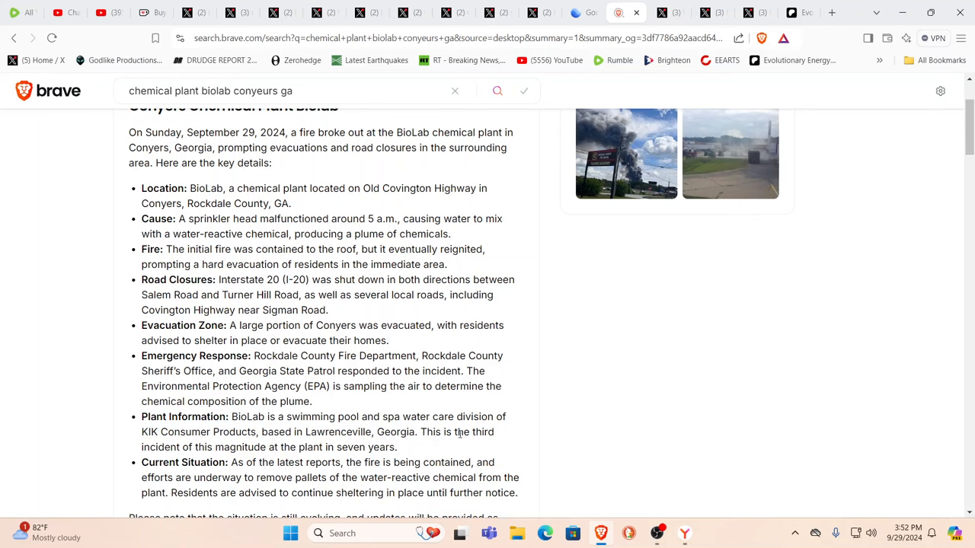
pyautogui.scroll(-3)
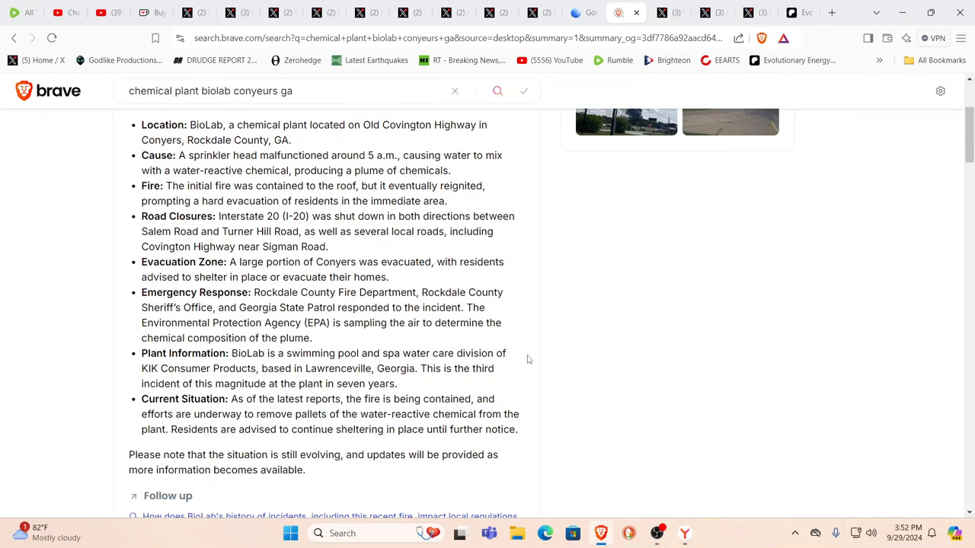
pyautogui.scroll(-3)
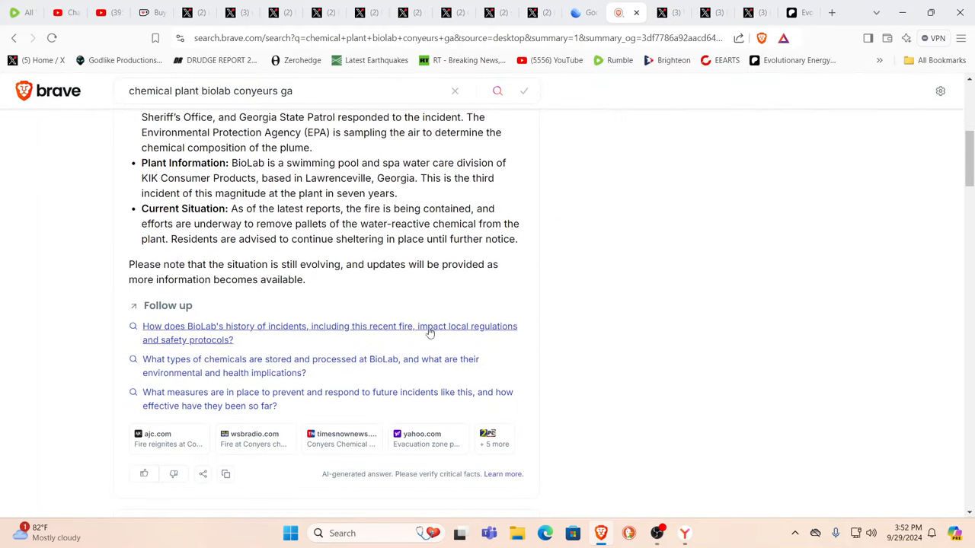
pyautogui.moveTo(365, 219)
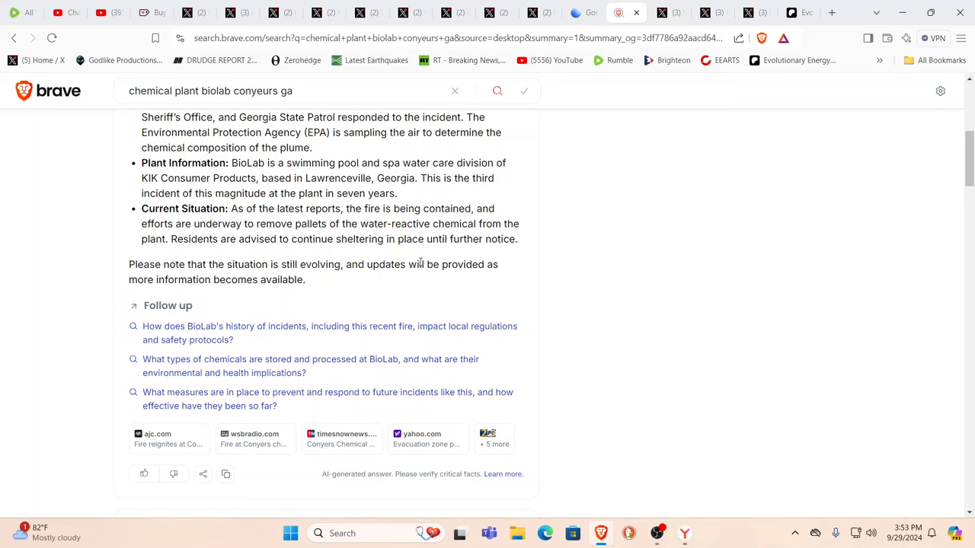
pyautogui.moveTo(482, 259)
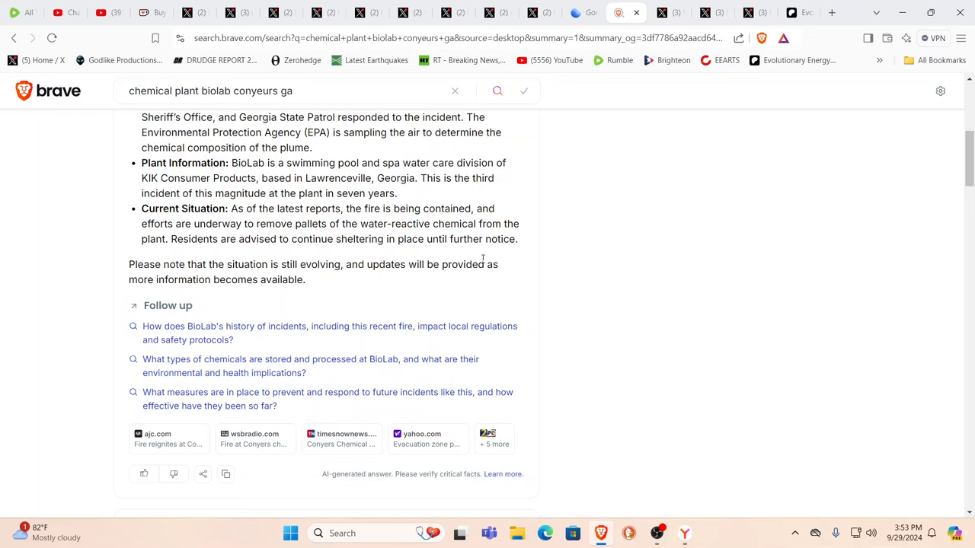
pyautogui.scroll(3)
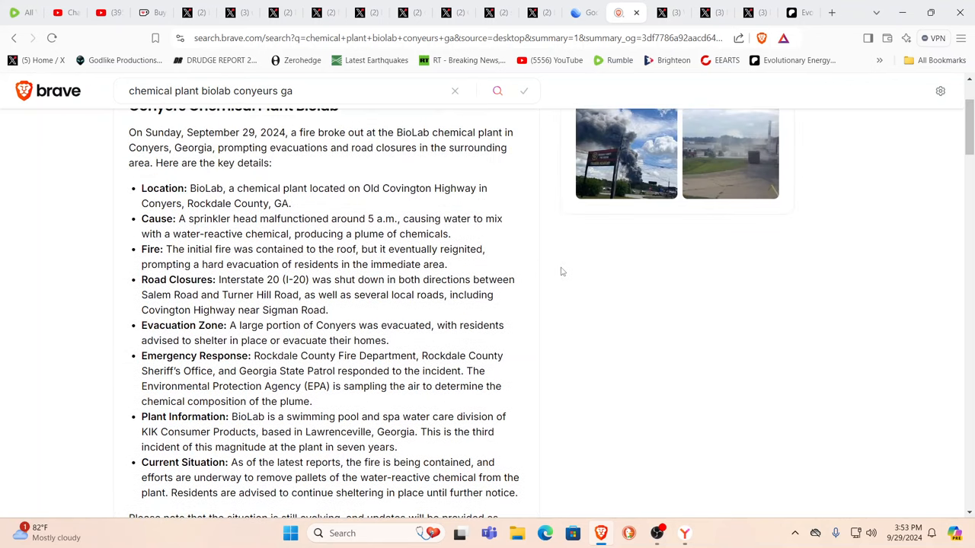
# - Show Conyers, GA and its Rockdale County info card in Google Earth
pyautogui.click(583, 13)
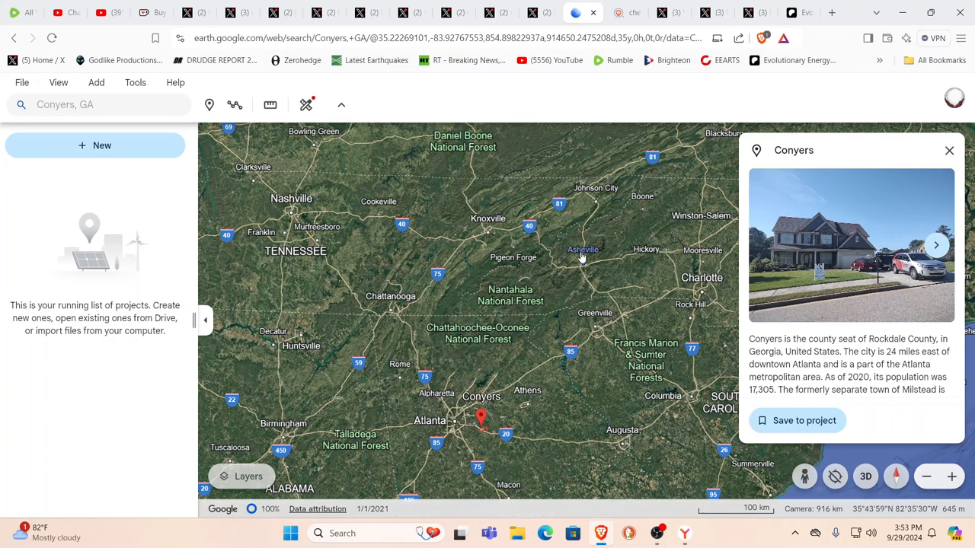
pyautogui.moveTo(568, 266)
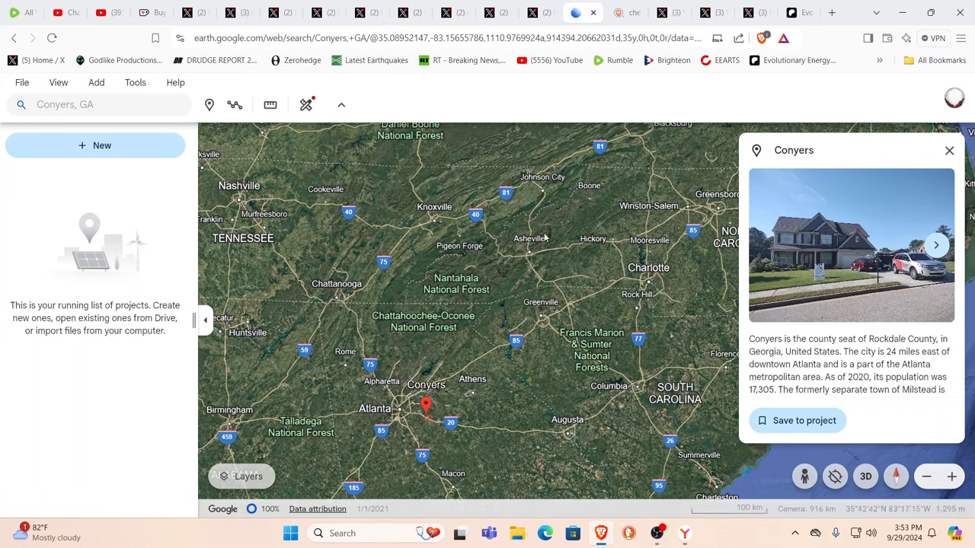
pyautogui.moveTo(482, 223)
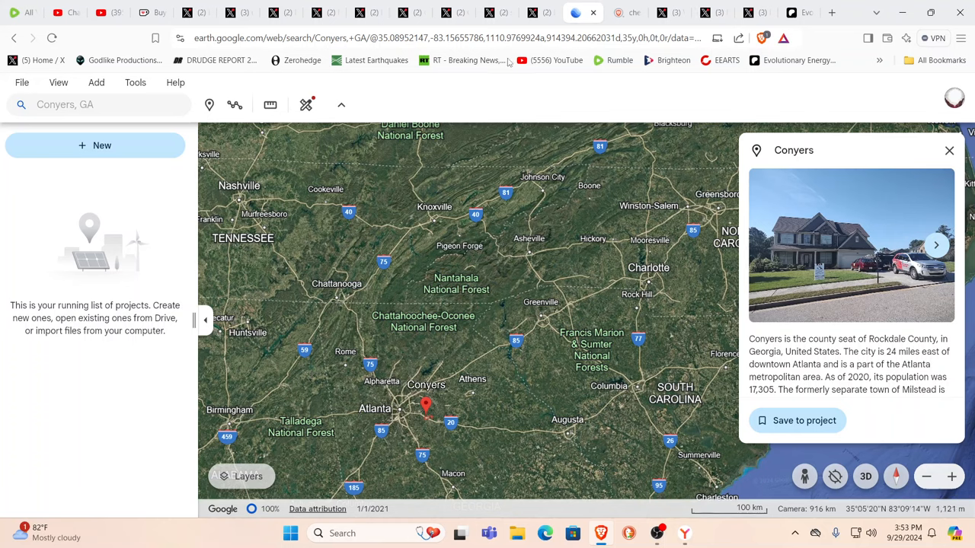
pyautogui.moveTo(540, 13)
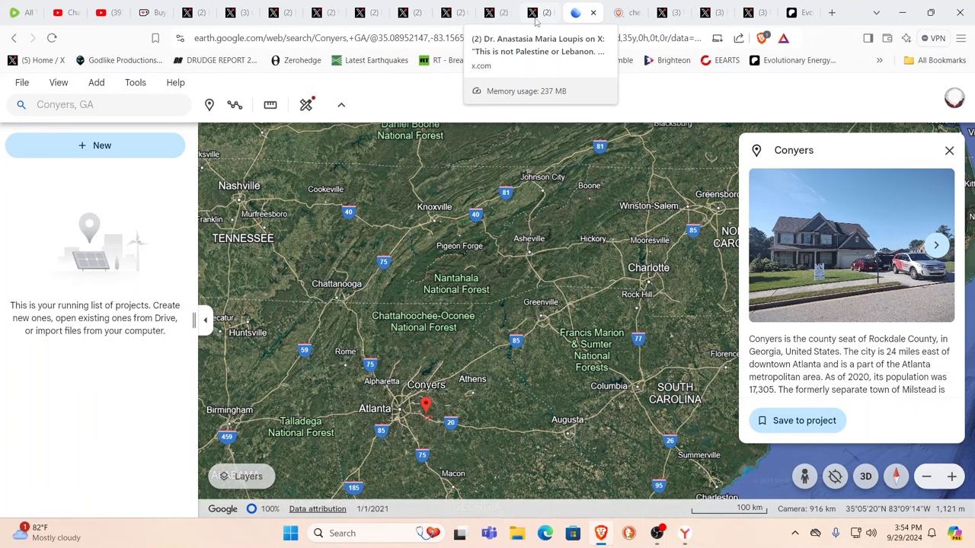
# - View the 'This is Yemen' explosion video, rewind it a few seconds, and return to the post text
pyautogui.click(533, 12)
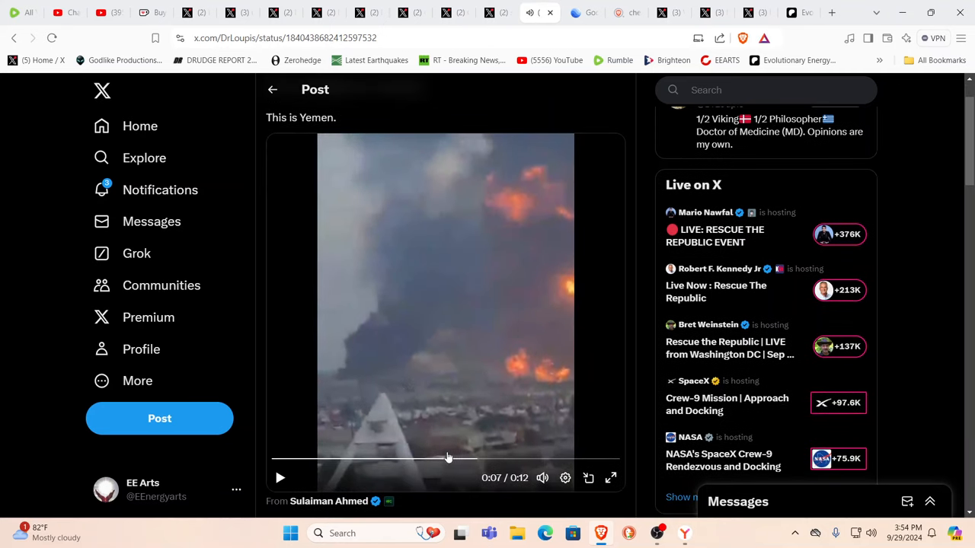
pyautogui.moveTo(448, 457); pyautogui.dragTo(402, 458)
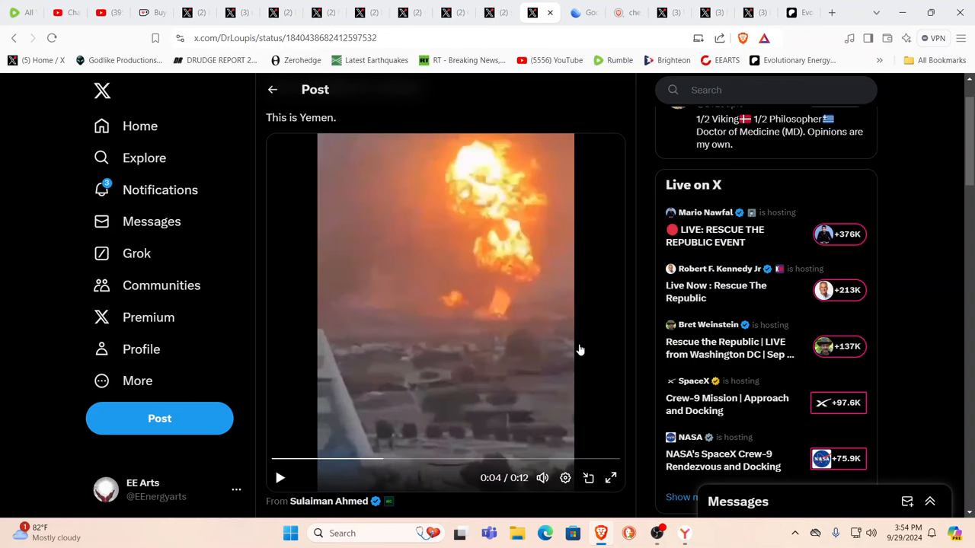
pyautogui.scroll(3)
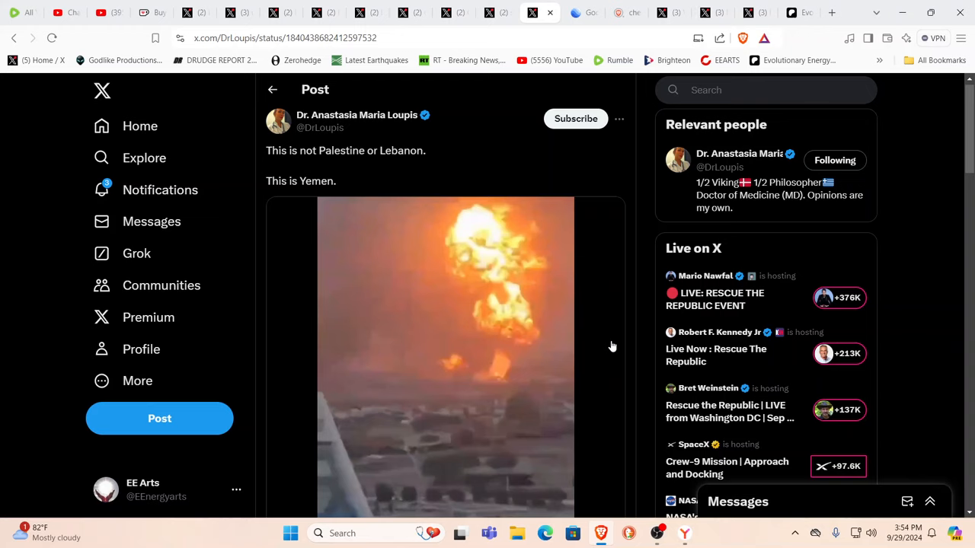
pyautogui.moveTo(528, 344)
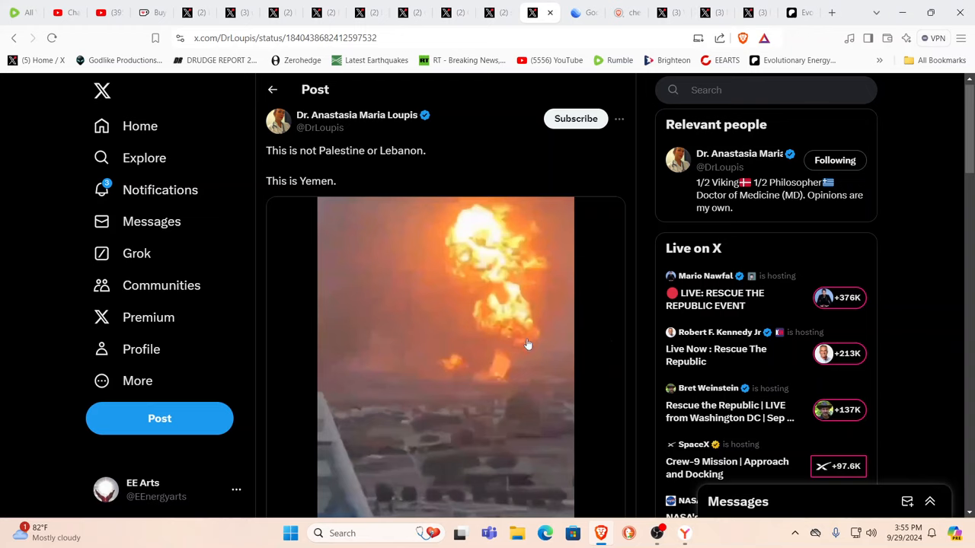
pyautogui.moveTo(490, 256)
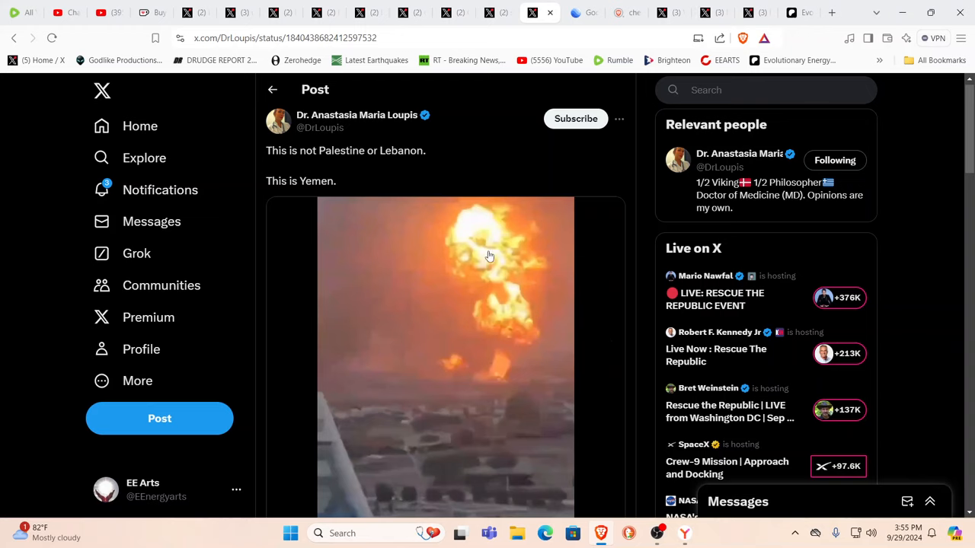
pyautogui.moveTo(486, 262)
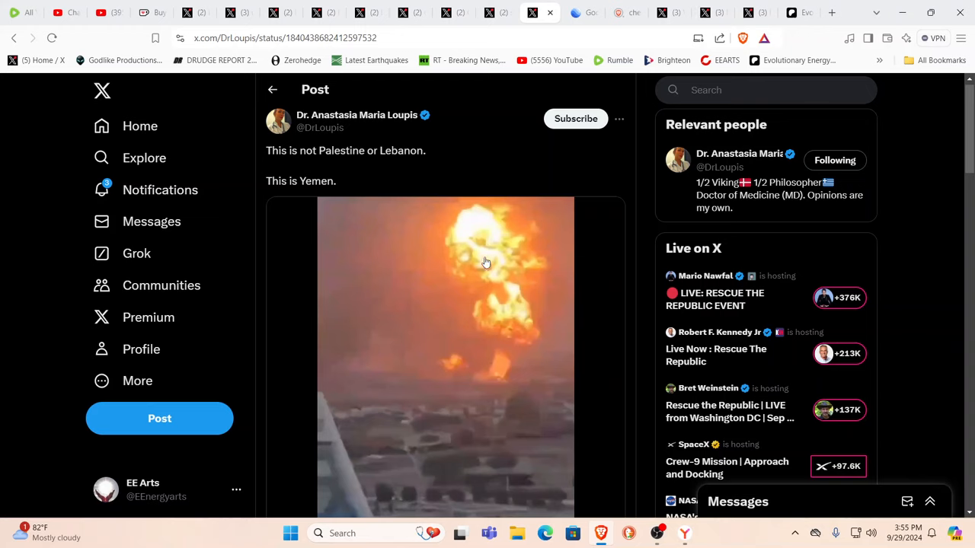
pyautogui.moveTo(551, 316)
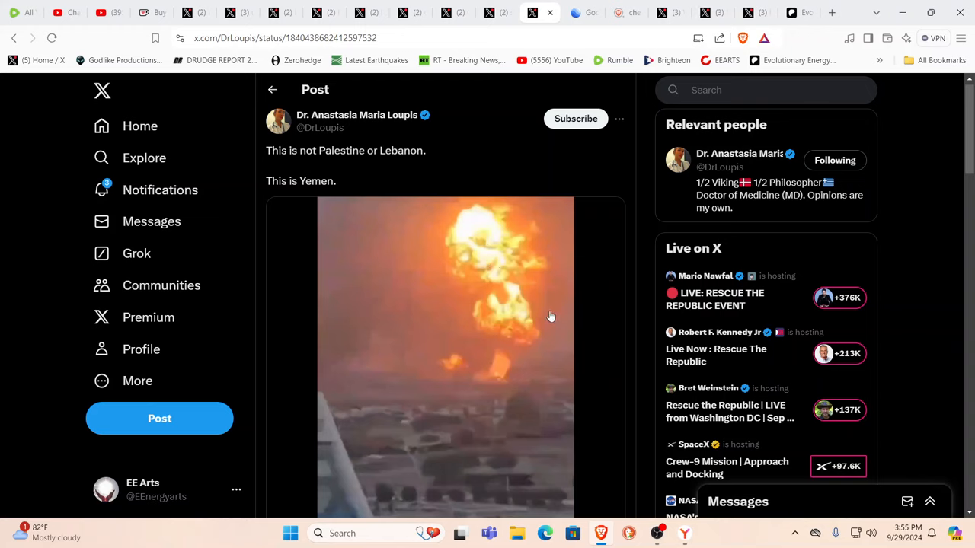
pyautogui.moveTo(544, 318)
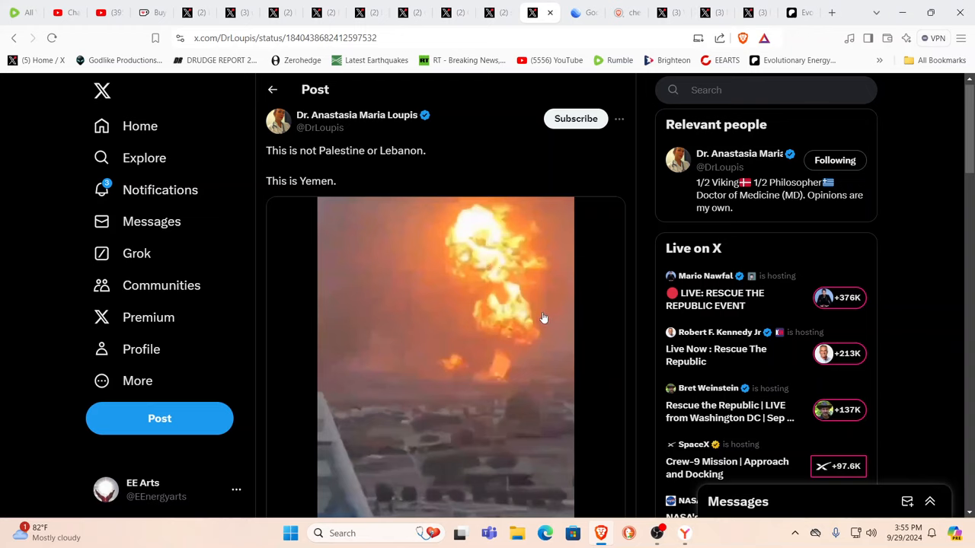
pyautogui.moveTo(579, 318)
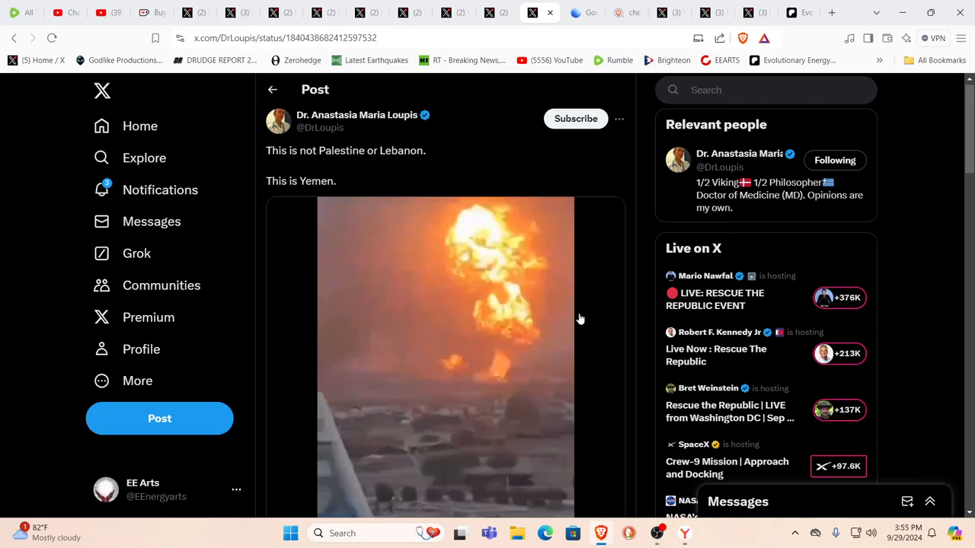
pyautogui.moveTo(550, 335)
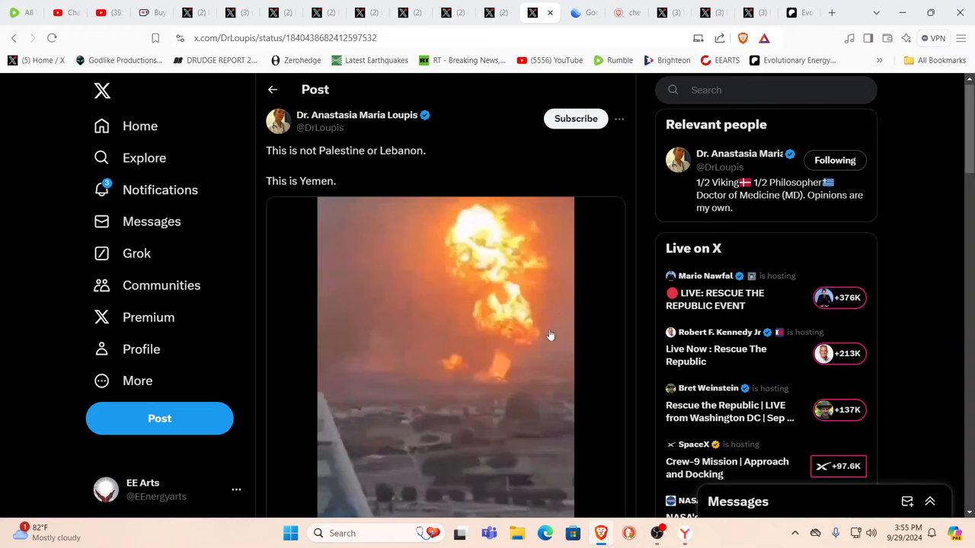
pyautogui.moveTo(598, 341)
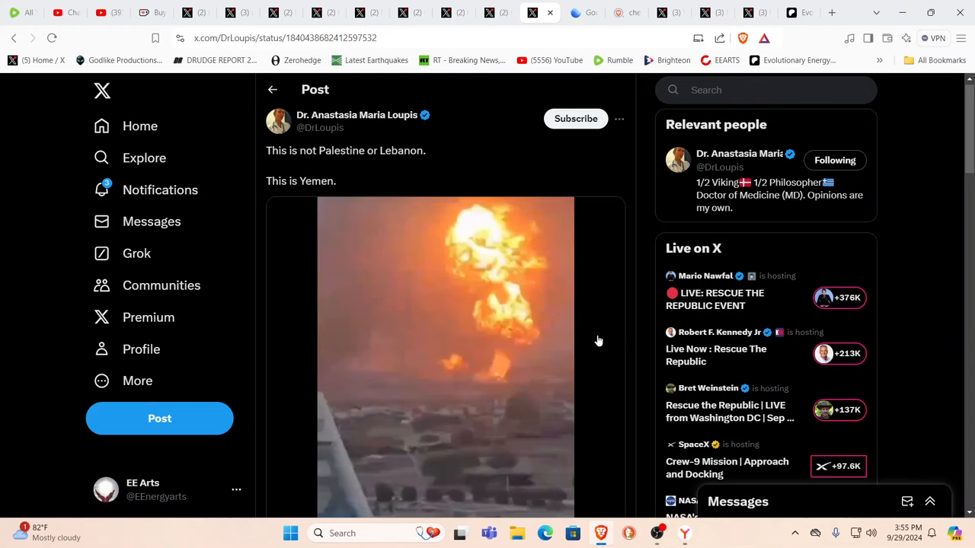
pyautogui.moveTo(531, 330)
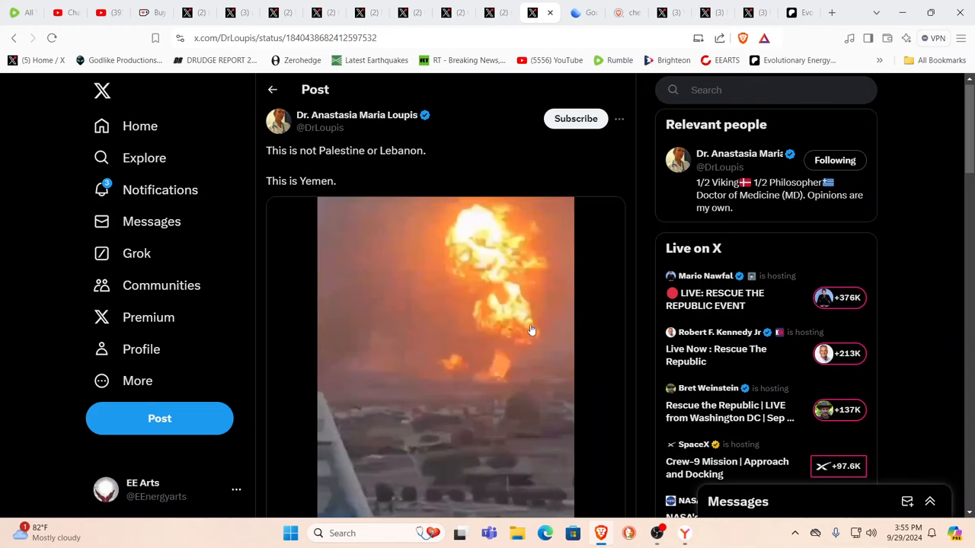
pyautogui.moveTo(519, 313)
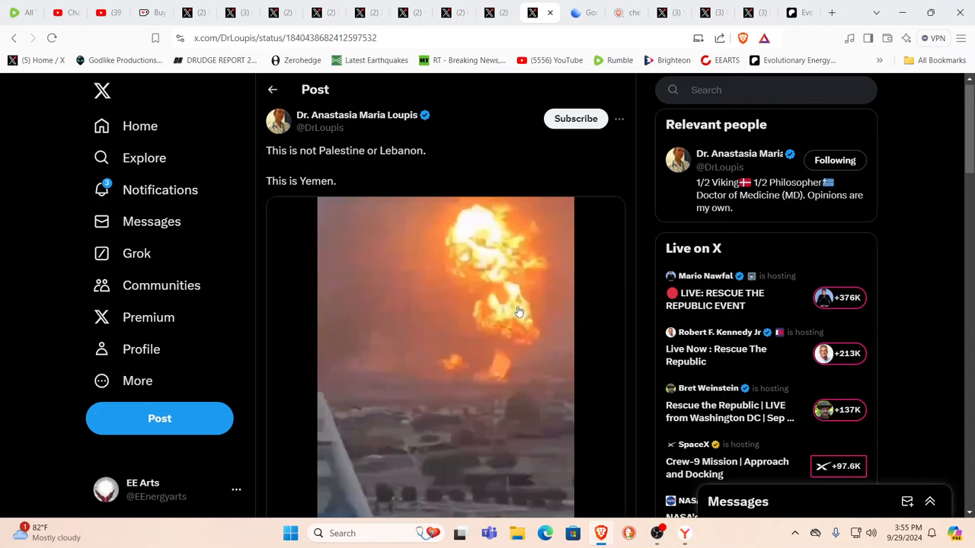
pyautogui.moveTo(580, 295)
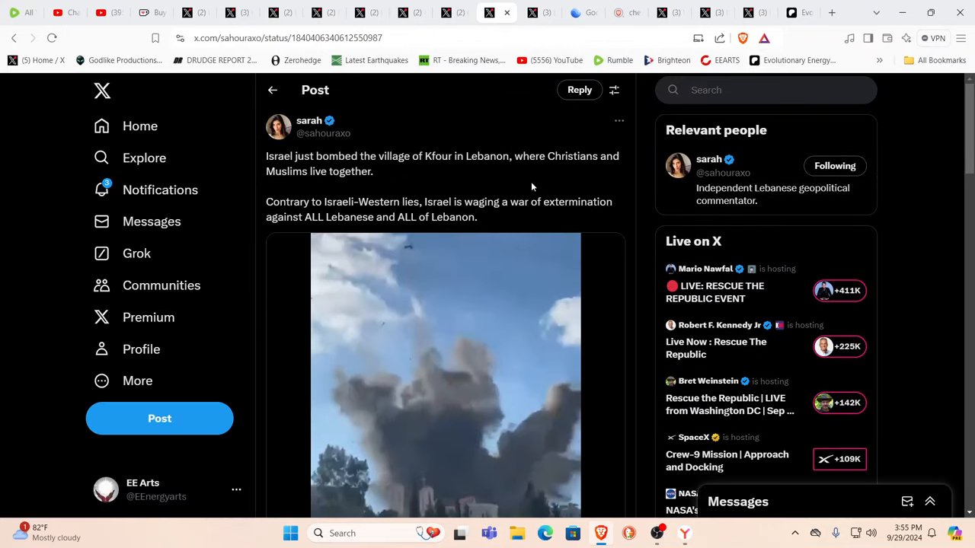
# - Scroll the Kfour bombing post down to its smoke-plume video
pyautogui.scroll(-3)
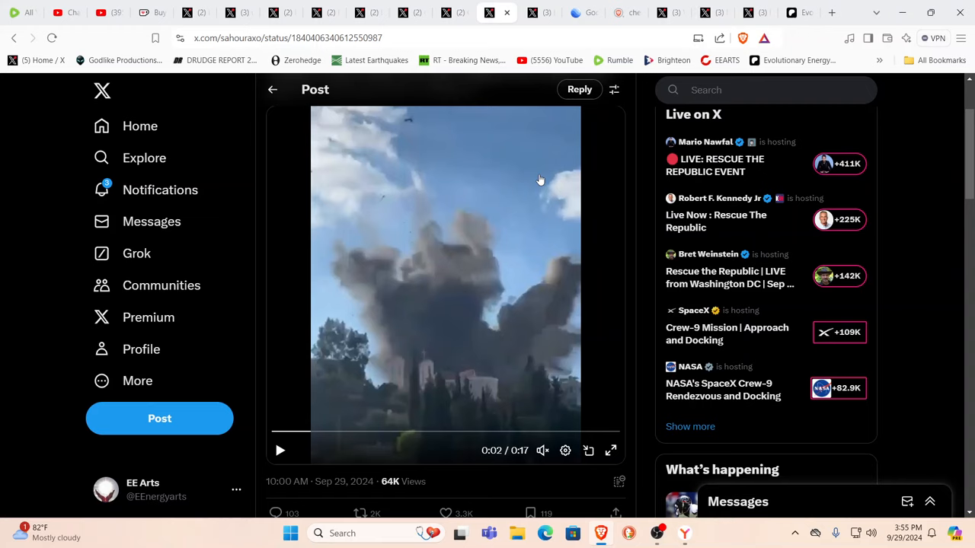
pyautogui.moveTo(515, 108)
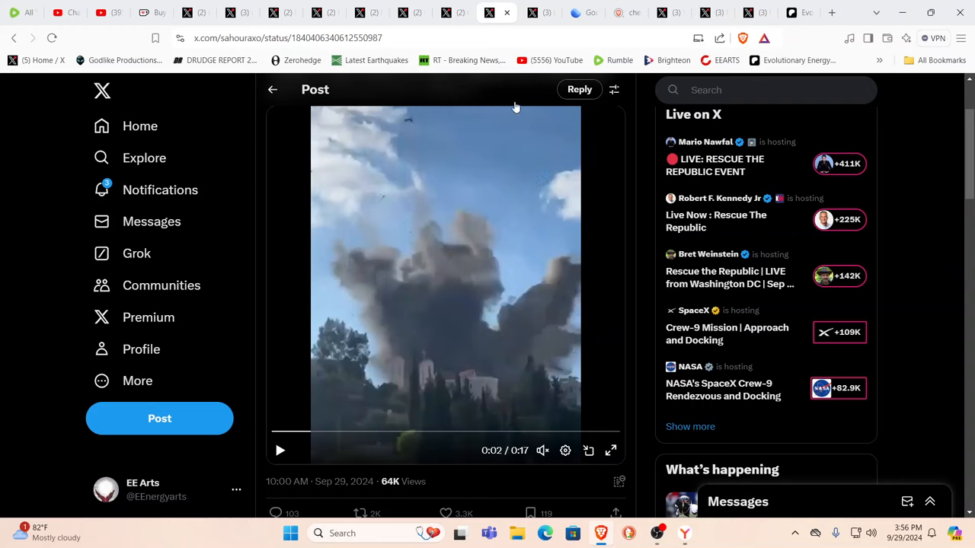
pyautogui.moveTo(436, 101)
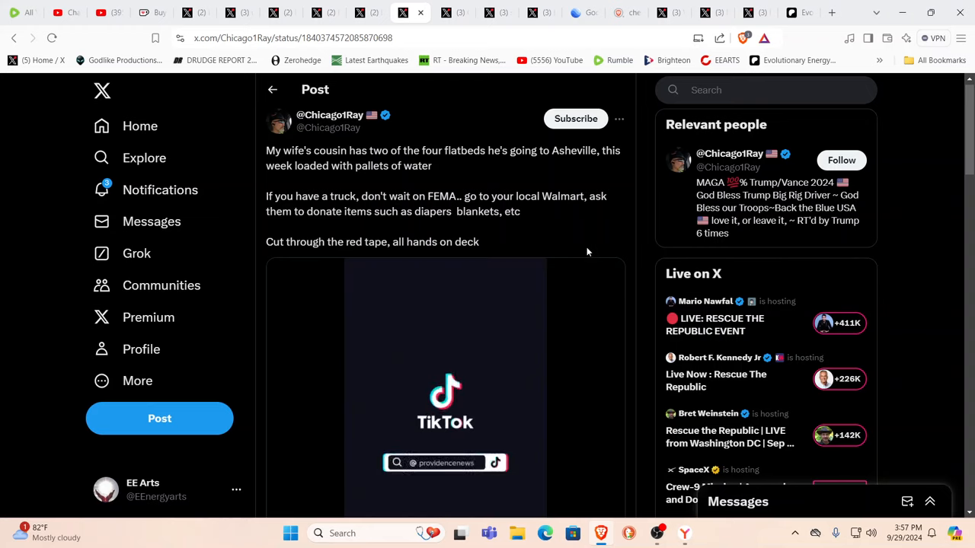
pyautogui.click(445, 389)
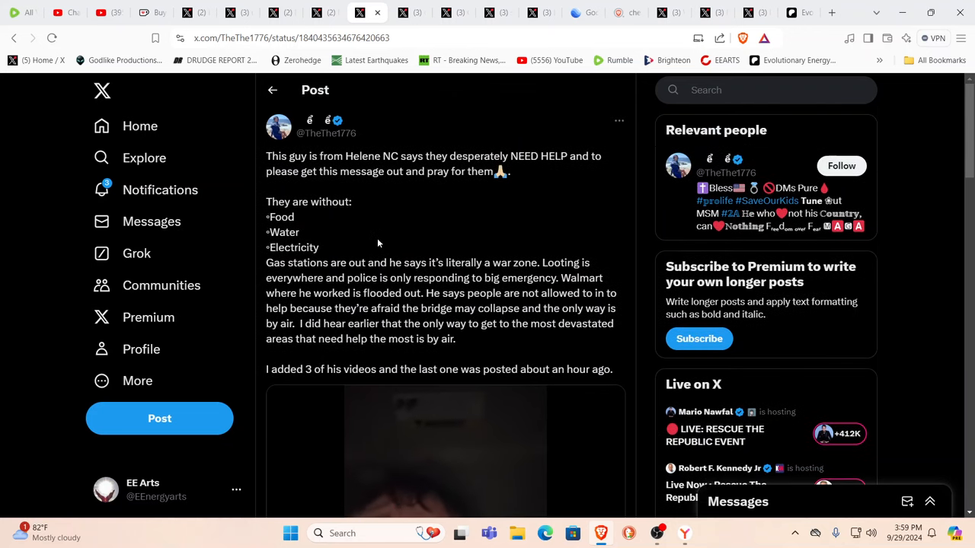
pyautogui.scroll(-3)
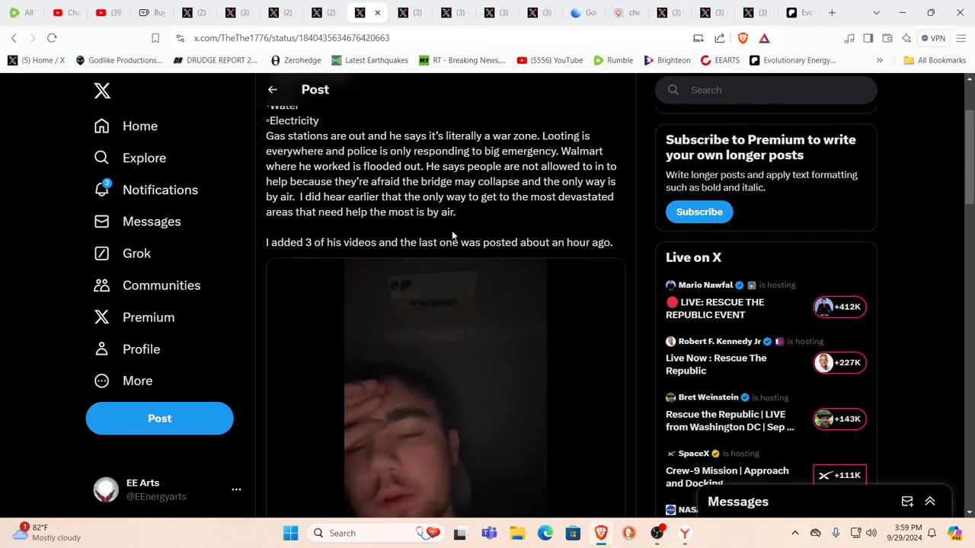
pyautogui.scroll(3)
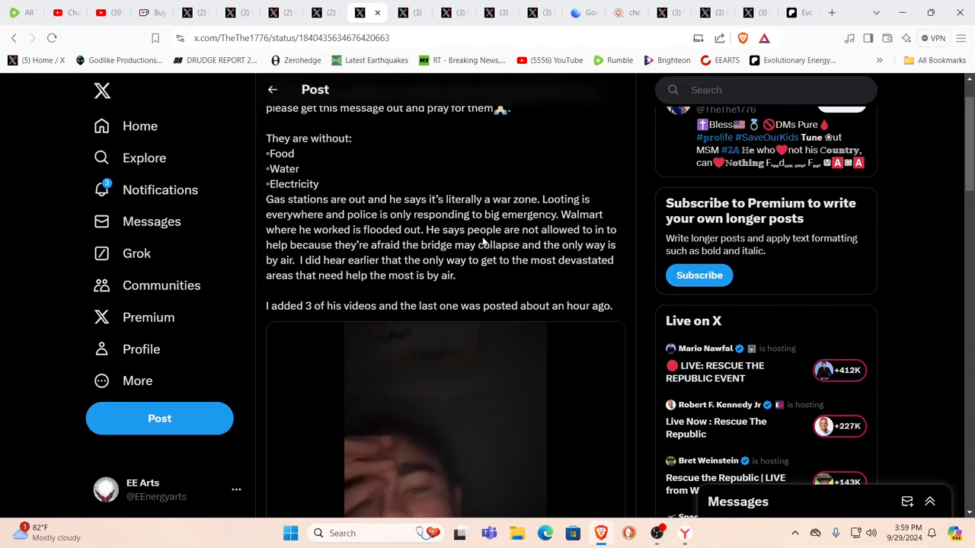
pyautogui.scroll(-3)
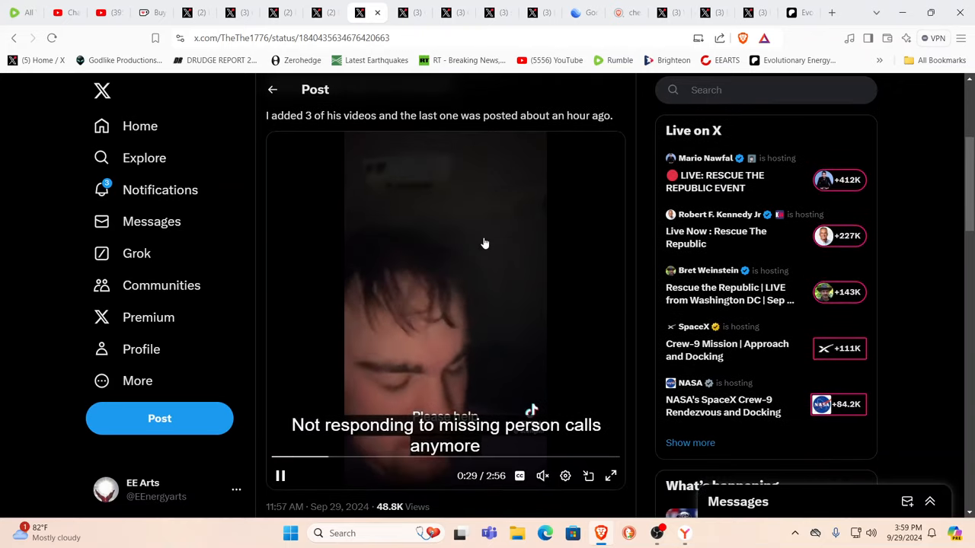
pyautogui.moveTo(535, 184)
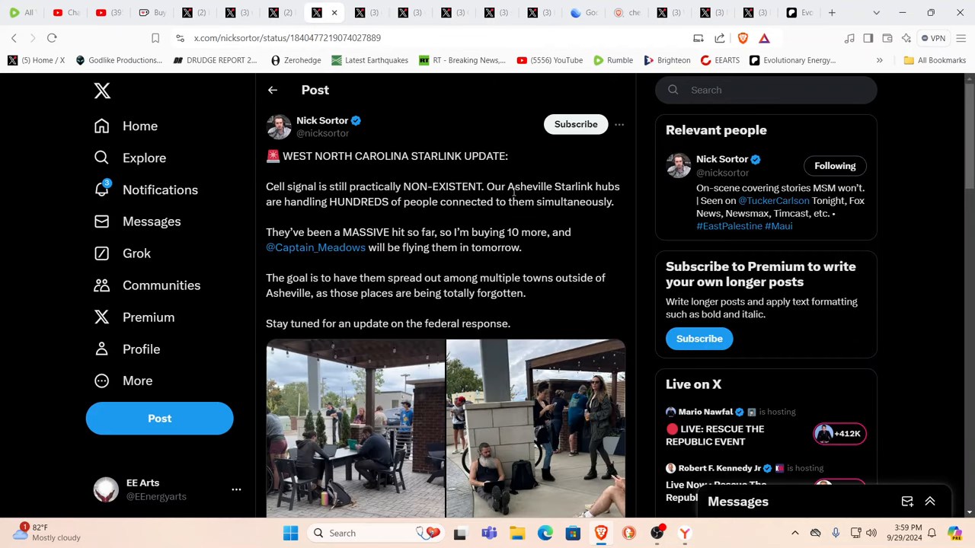
pyautogui.moveTo(598, 224)
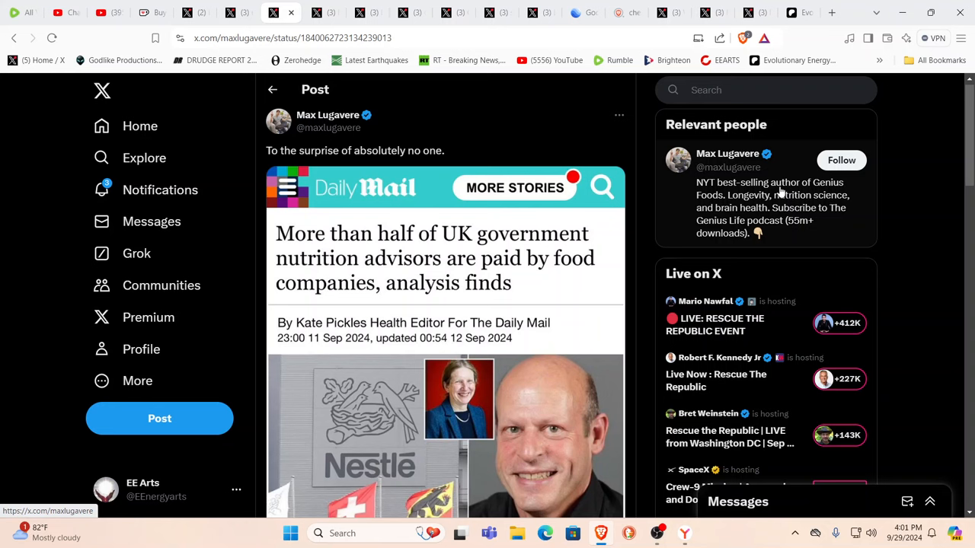
# - Scroll Max Lugavere's post to show the full Daily Mail headline image
pyautogui.scroll(-3)
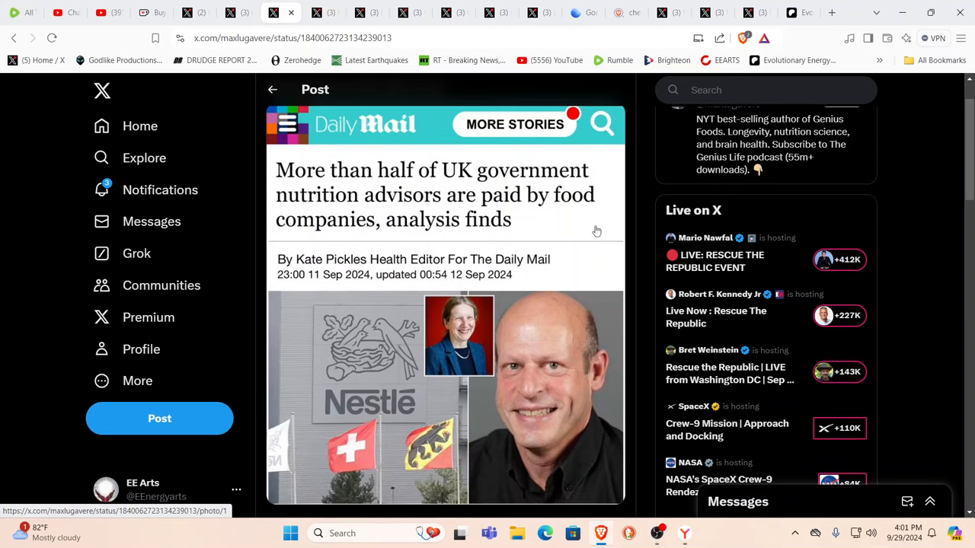
pyautogui.moveTo(517, 195)
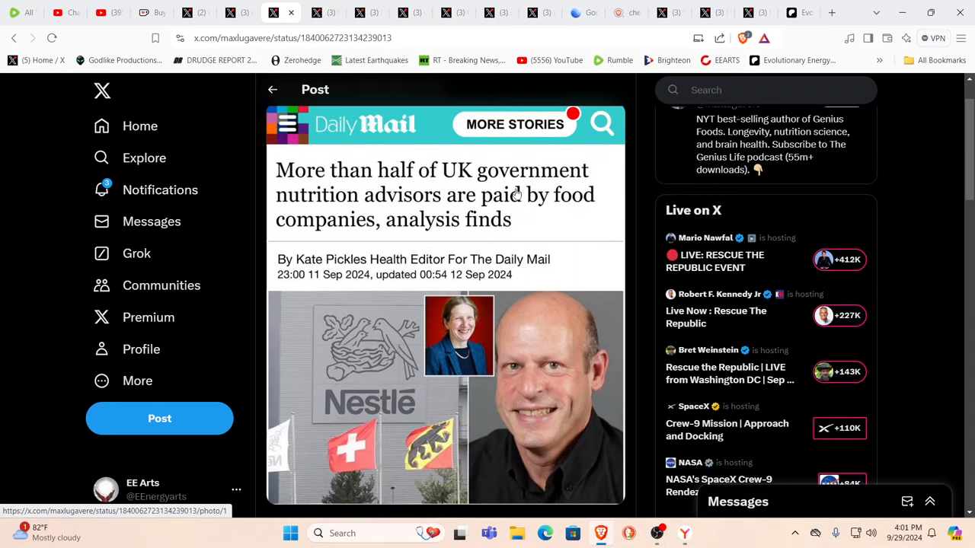
pyautogui.moveTo(239, 25)
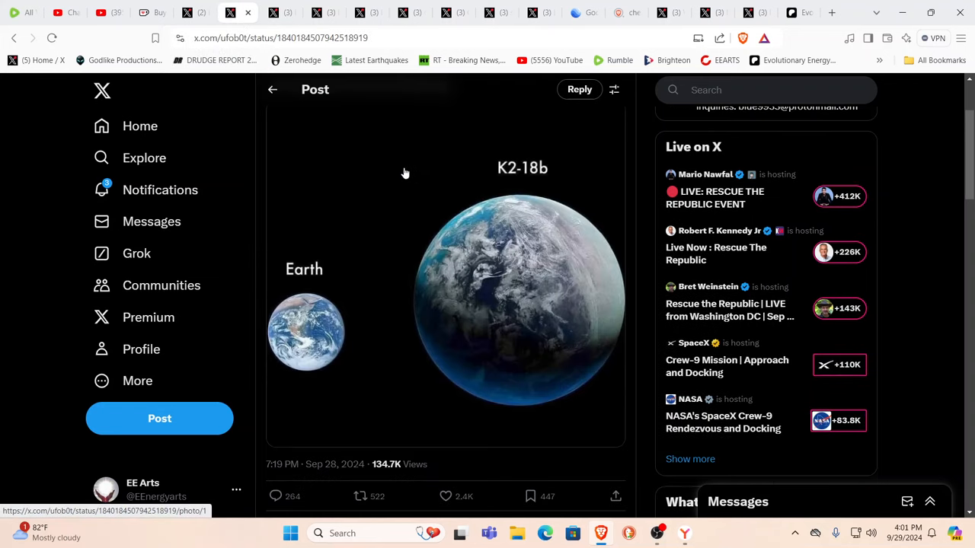
pyautogui.moveTo(260, 337)
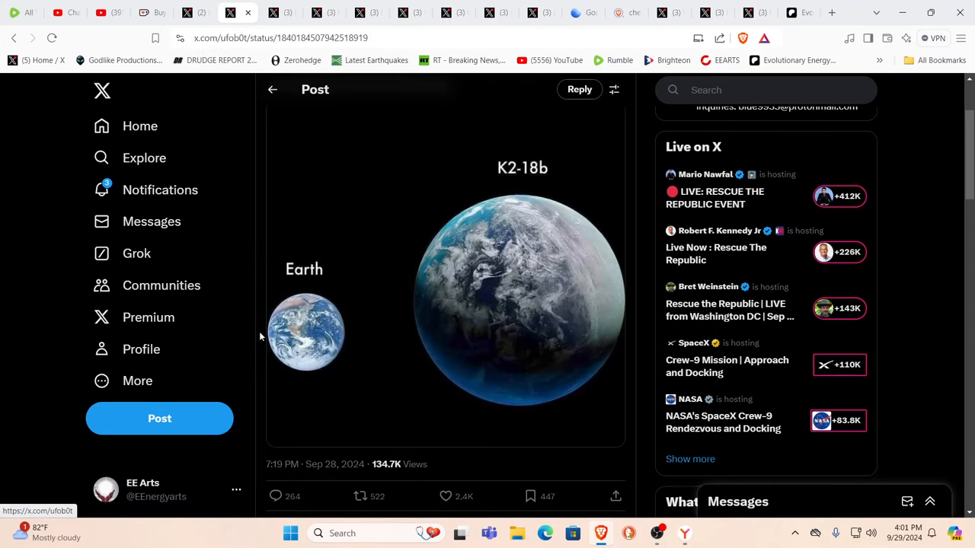
pyautogui.moveTo(327, 334)
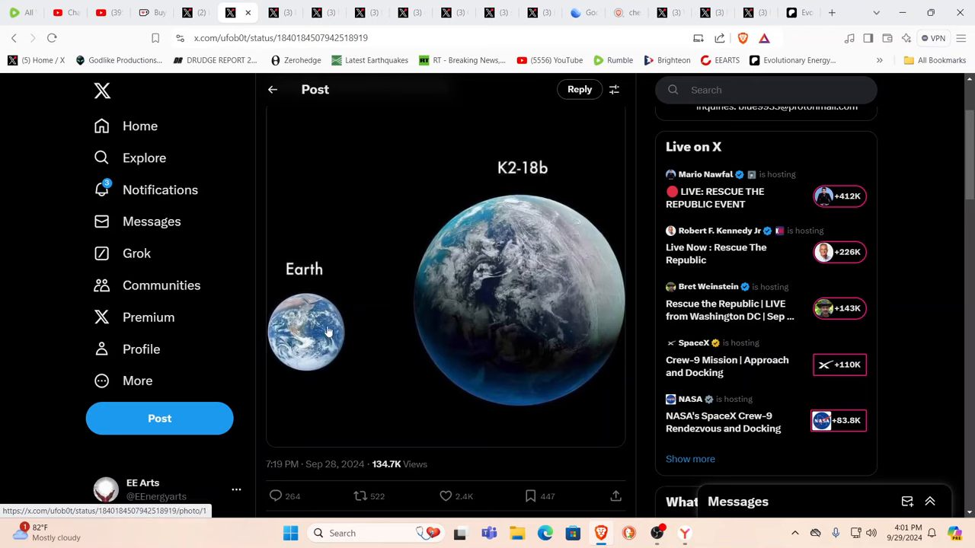
pyautogui.moveTo(511, 254)
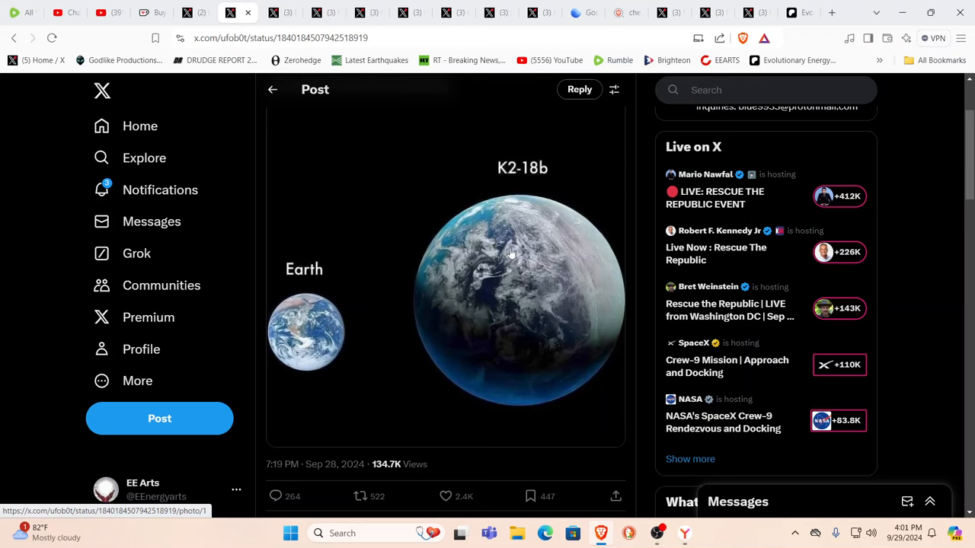
pyautogui.moveTo(523, 222)
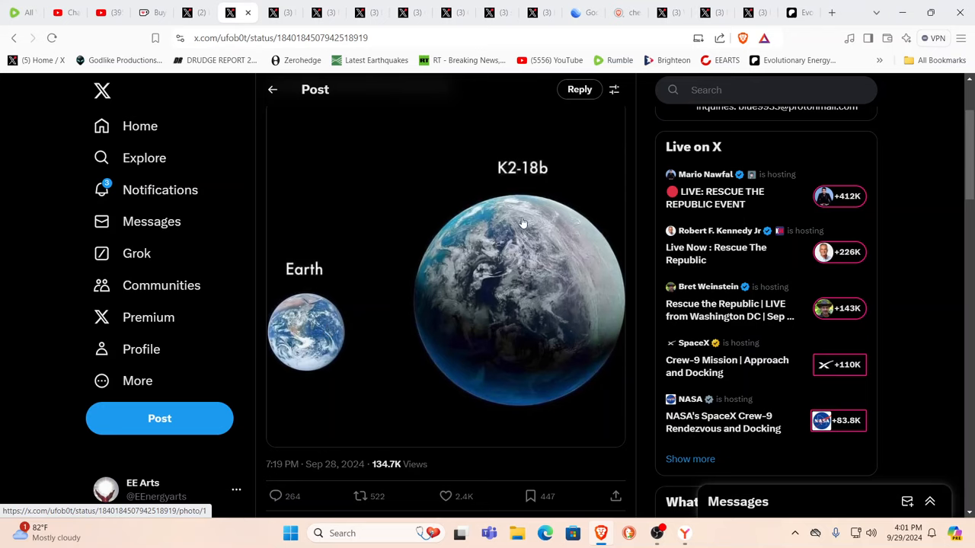
pyautogui.moveTo(552, 336)
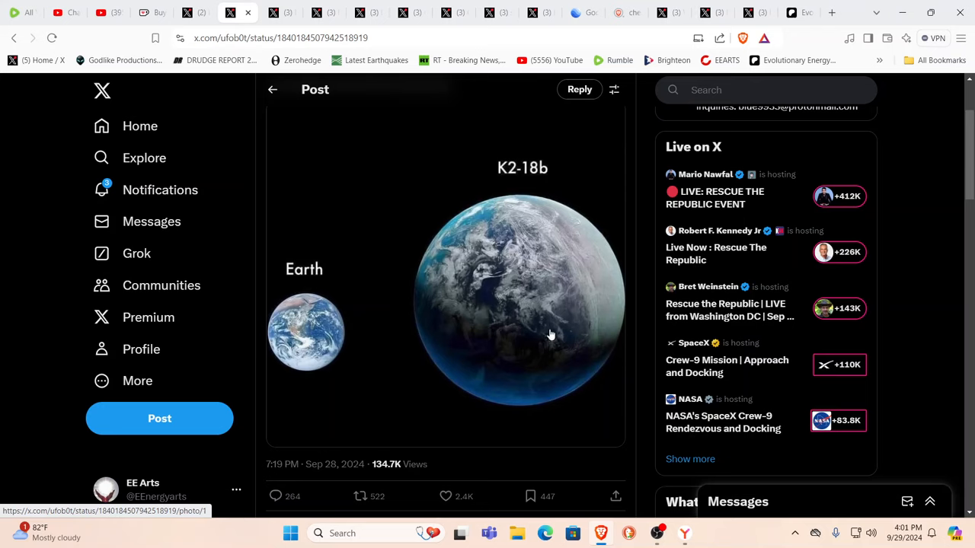
pyautogui.moveTo(489, 305)
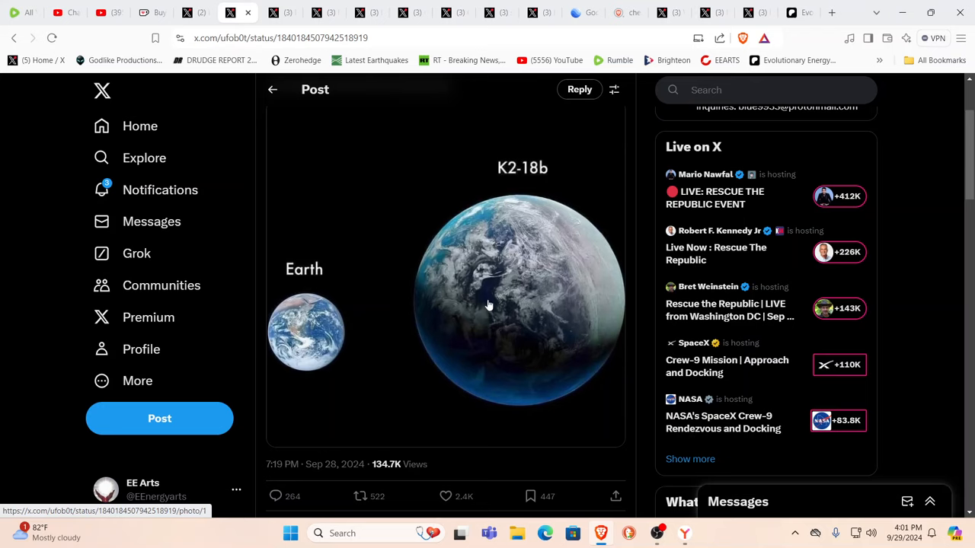
pyautogui.moveTo(514, 301)
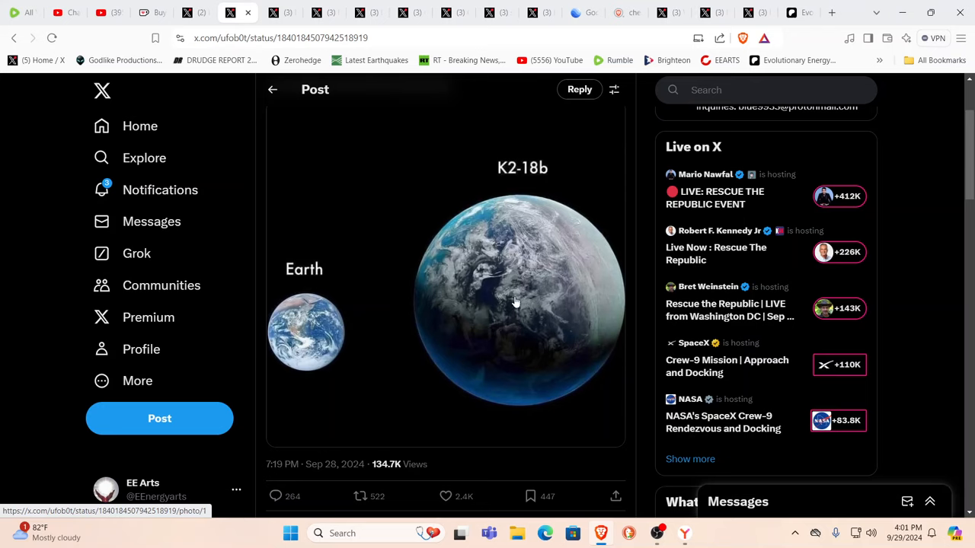
pyautogui.moveTo(303, 313)
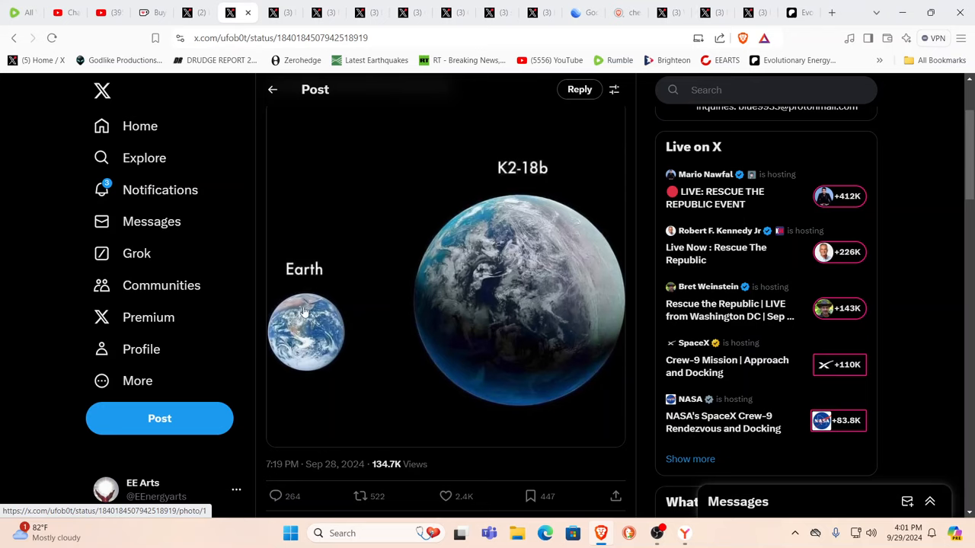
pyautogui.moveTo(339, 323)
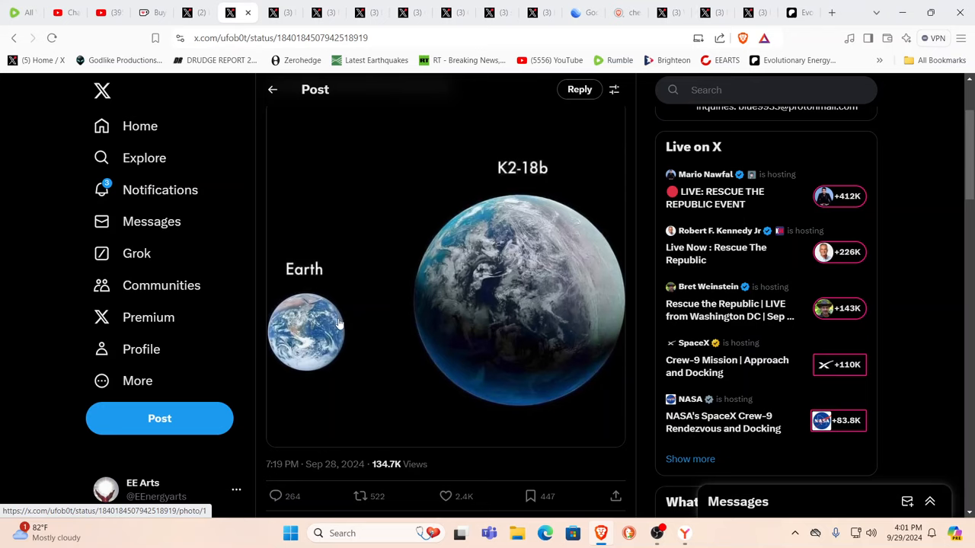
pyautogui.moveTo(510, 283)
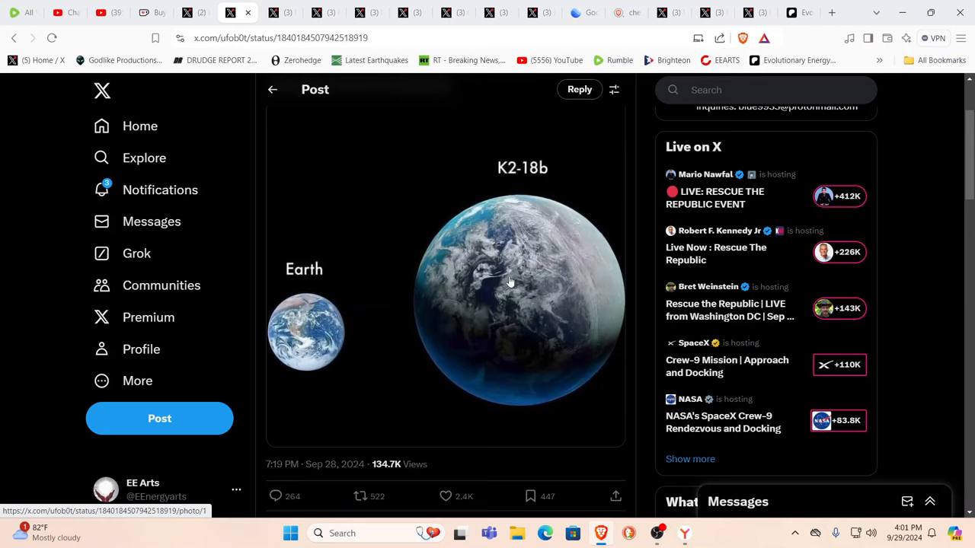
pyautogui.moveTo(450, 261)
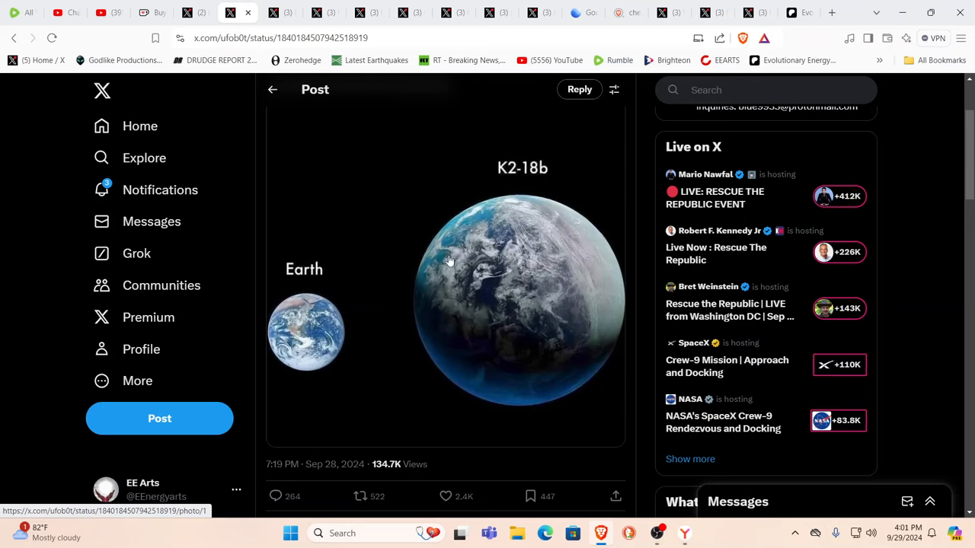
pyautogui.moveTo(276, 333)
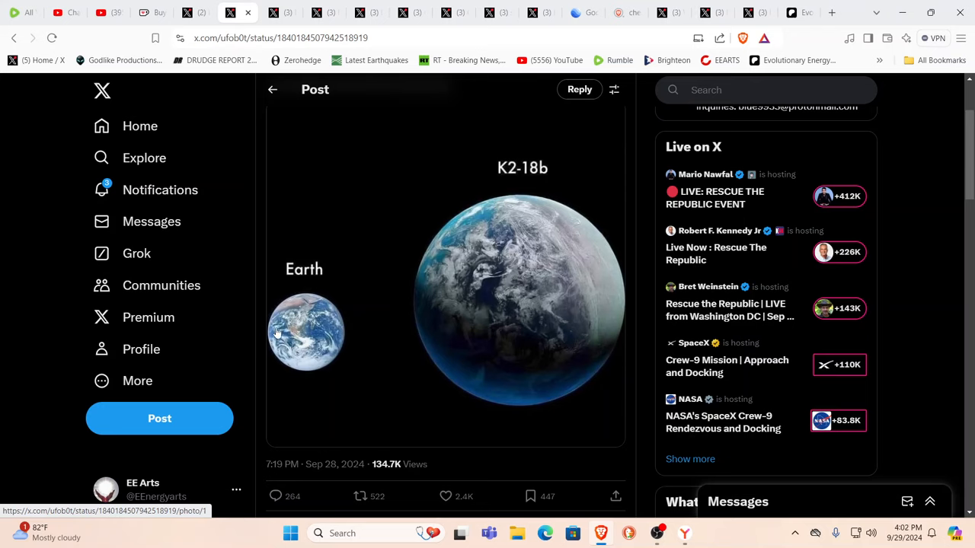
pyautogui.moveTo(321, 343)
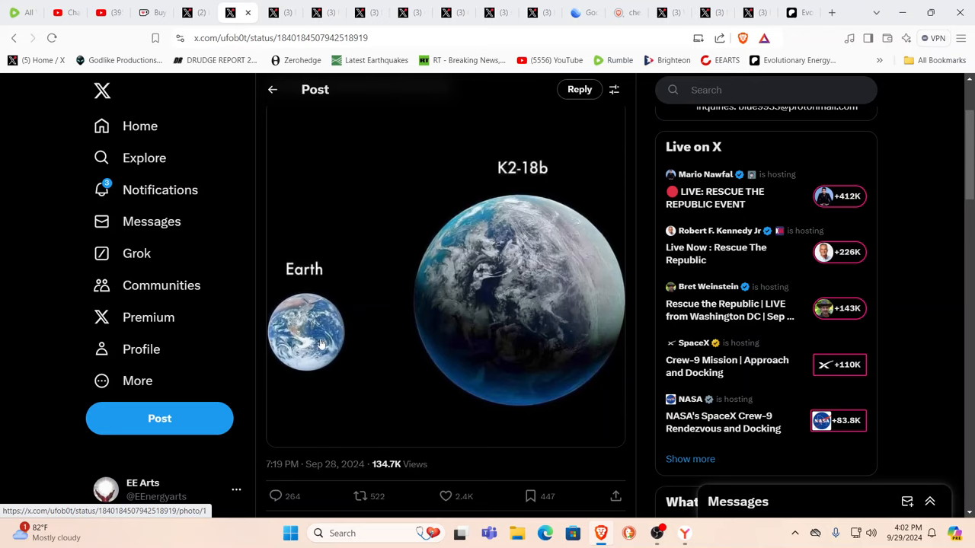
pyautogui.moveTo(513, 248)
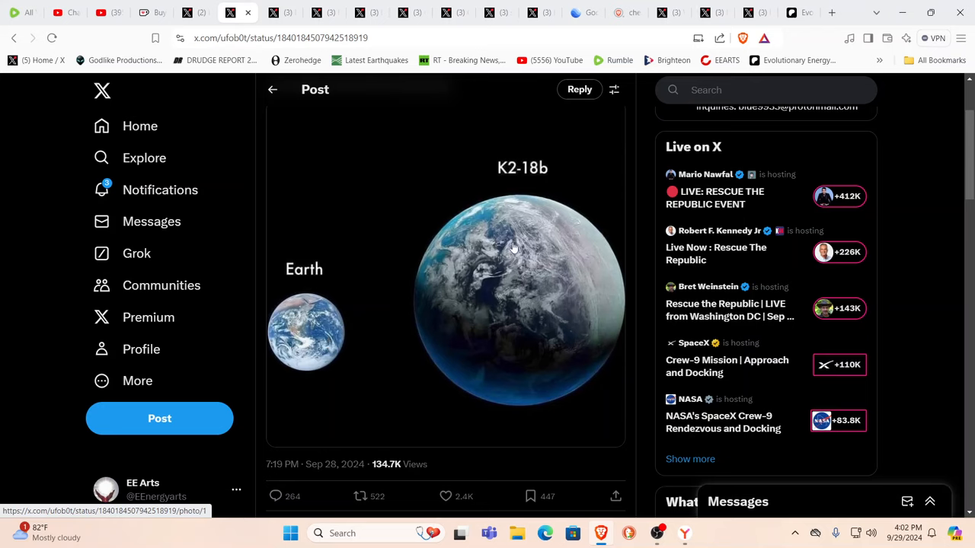
pyautogui.moveTo(276, 305)
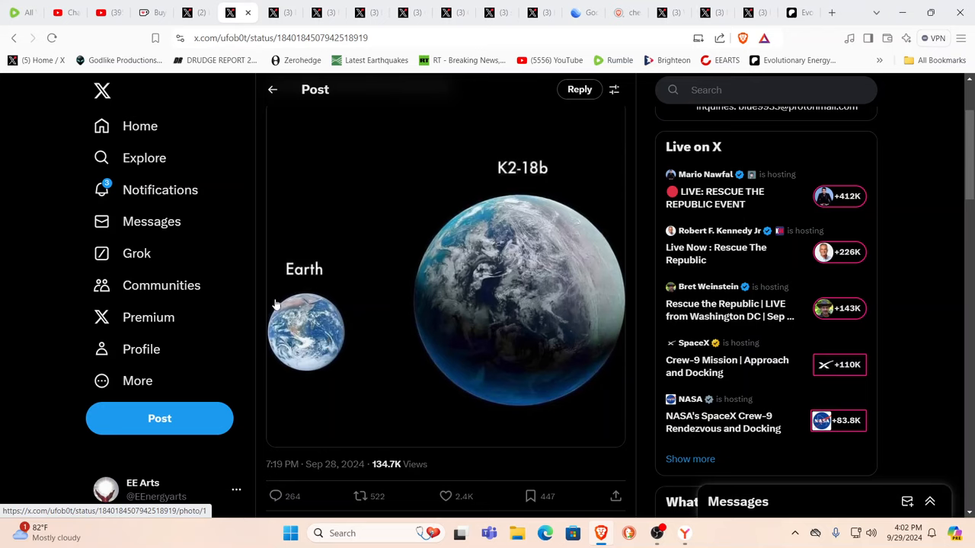
pyautogui.moveTo(309, 316)
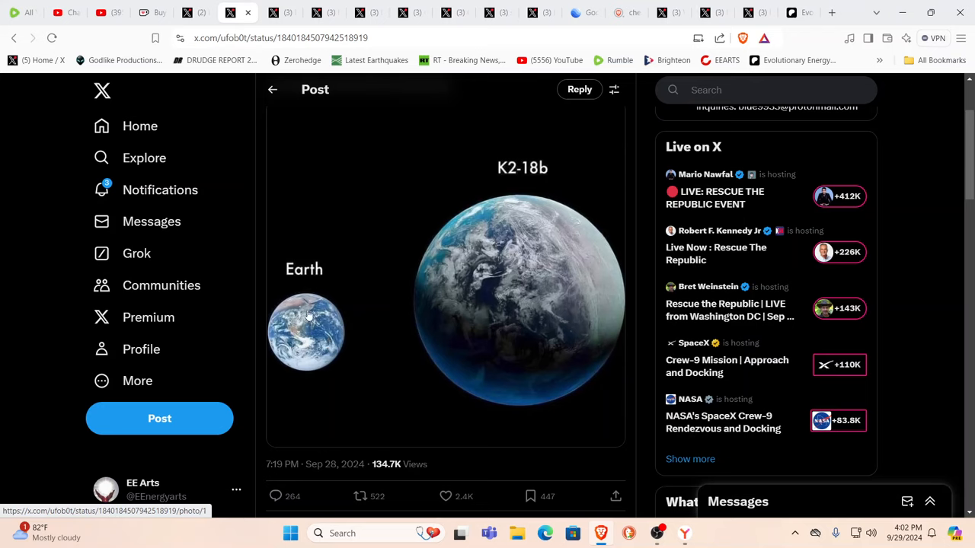
pyautogui.moveTo(447, 234)
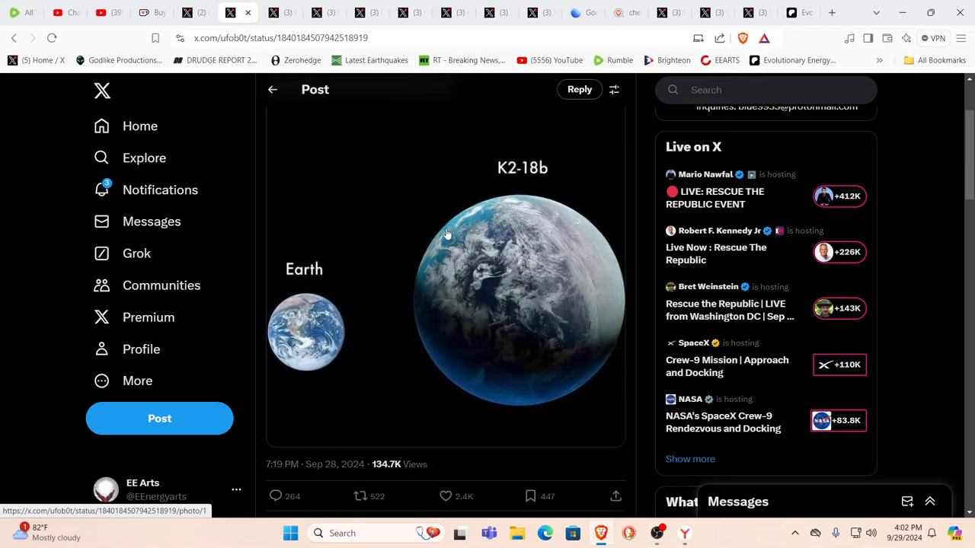
pyautogui.moveTo(504, 256)
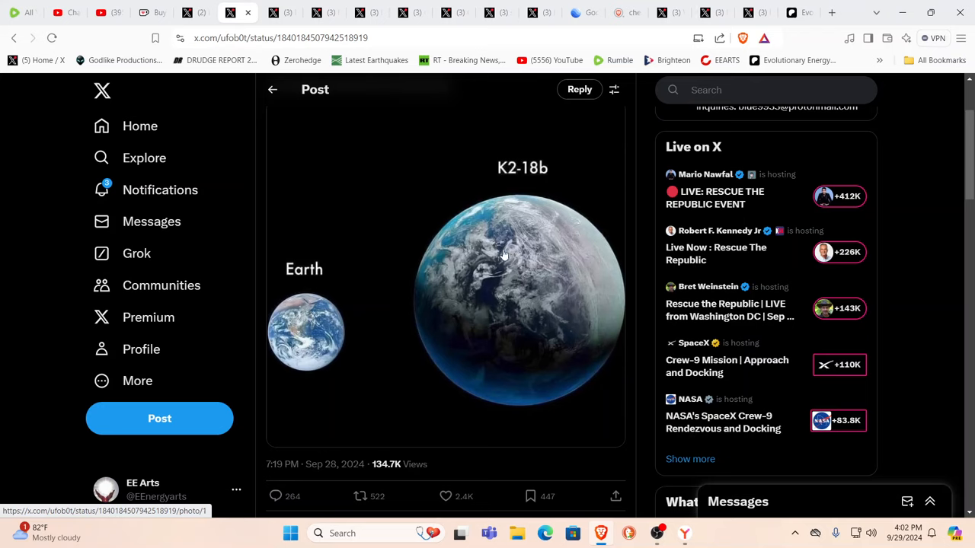
pyautogui.moveTo(518, 195)
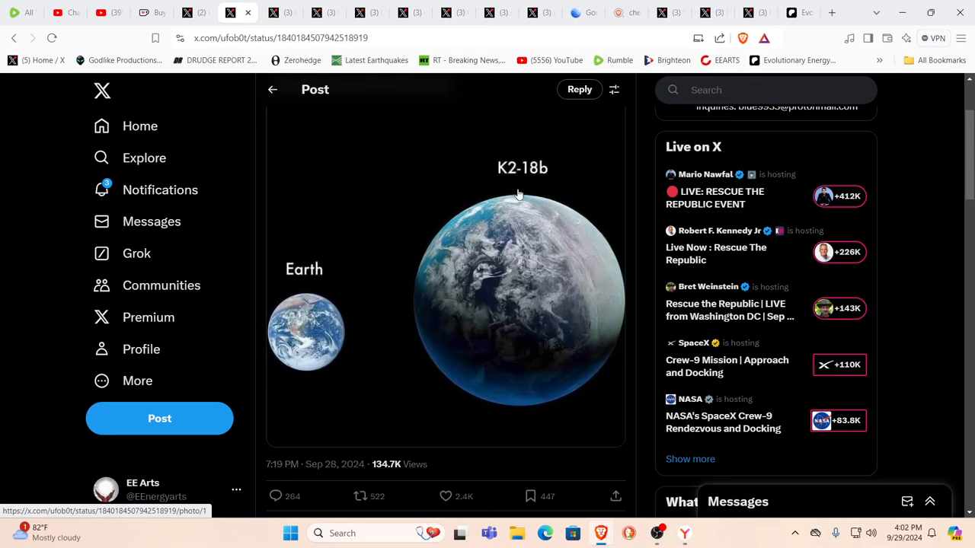
pyautogui.moveTo(555, 231)
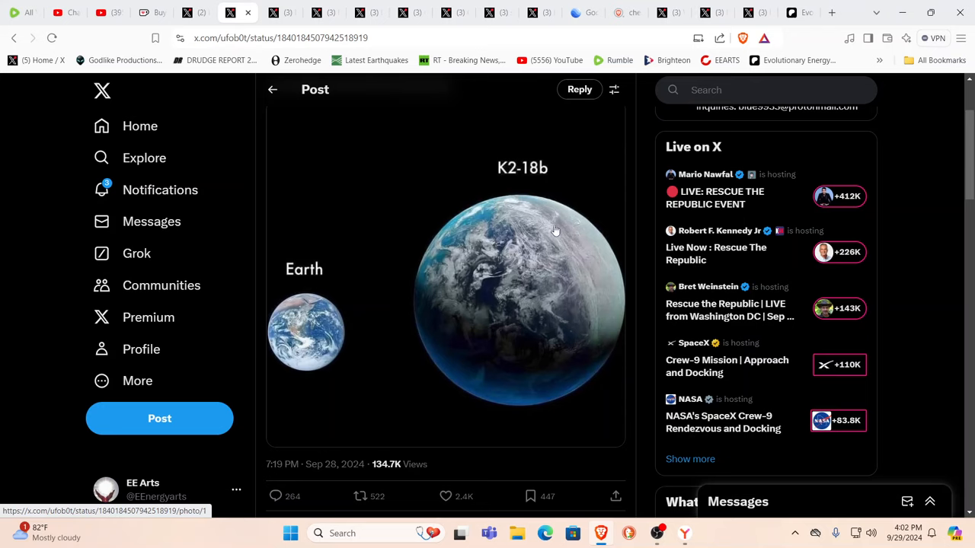
pyautogui.moveTo(516, 232)
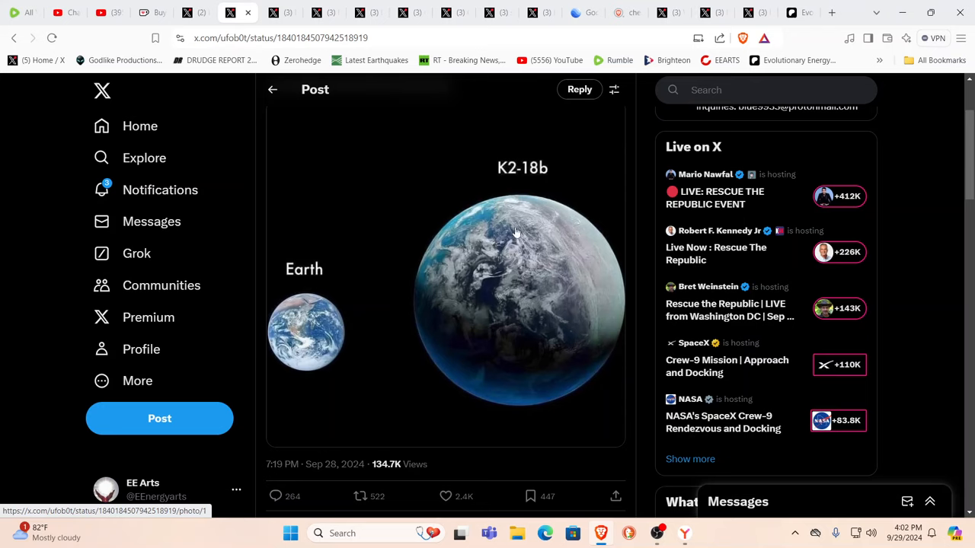
pyautogui.moveTo(533, 236)
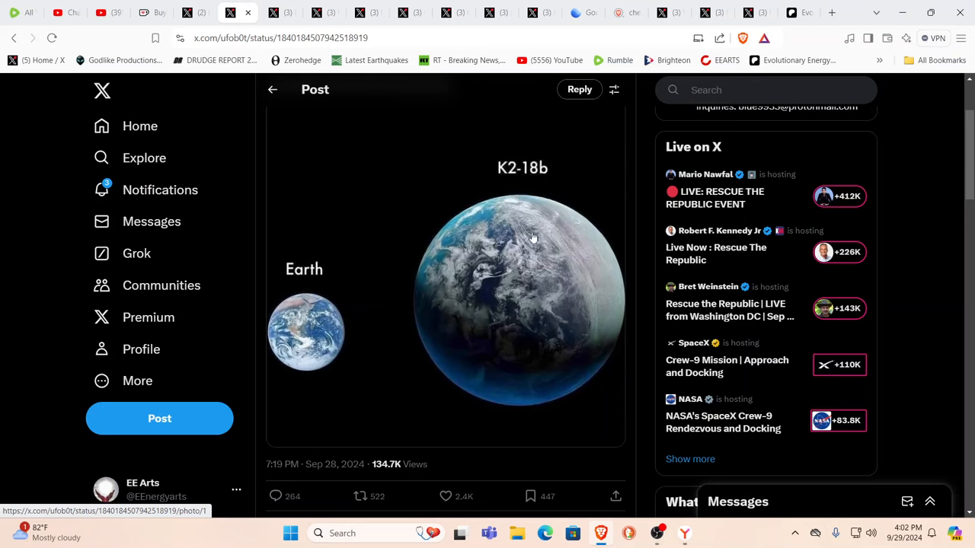
pyautogui.moveTo(520, 231)
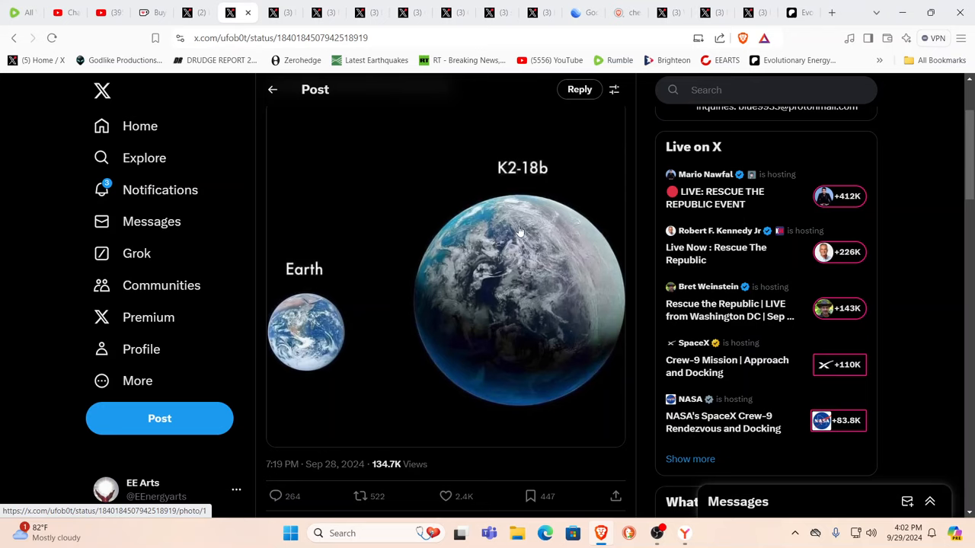
pyautogui.moveTo(472, 242)
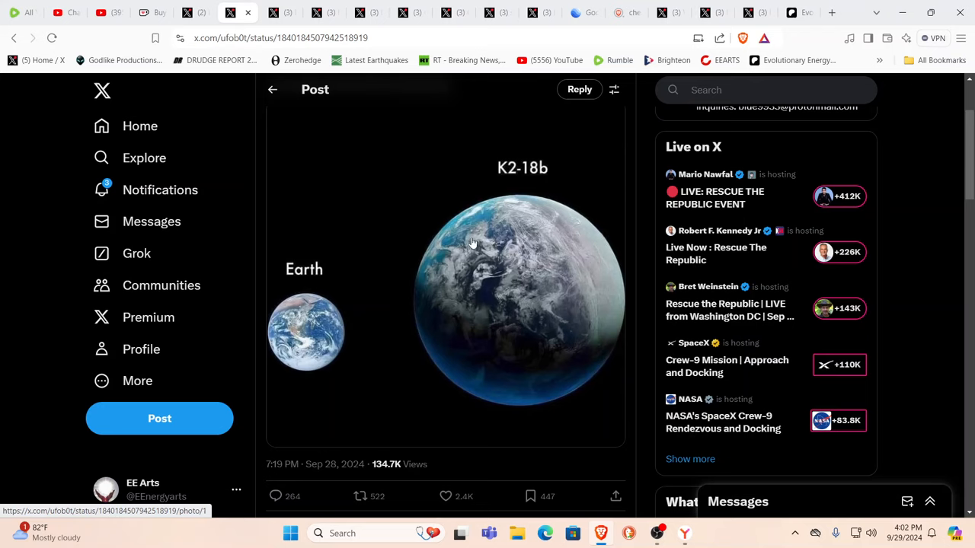
pyautogui.moveTo(452, 236)
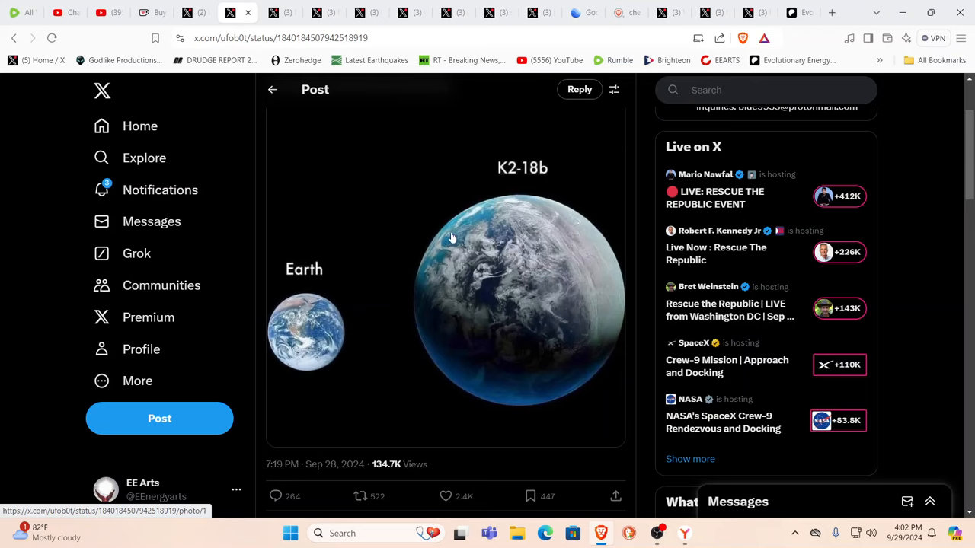
pyautogui.moveTo(549, 347)
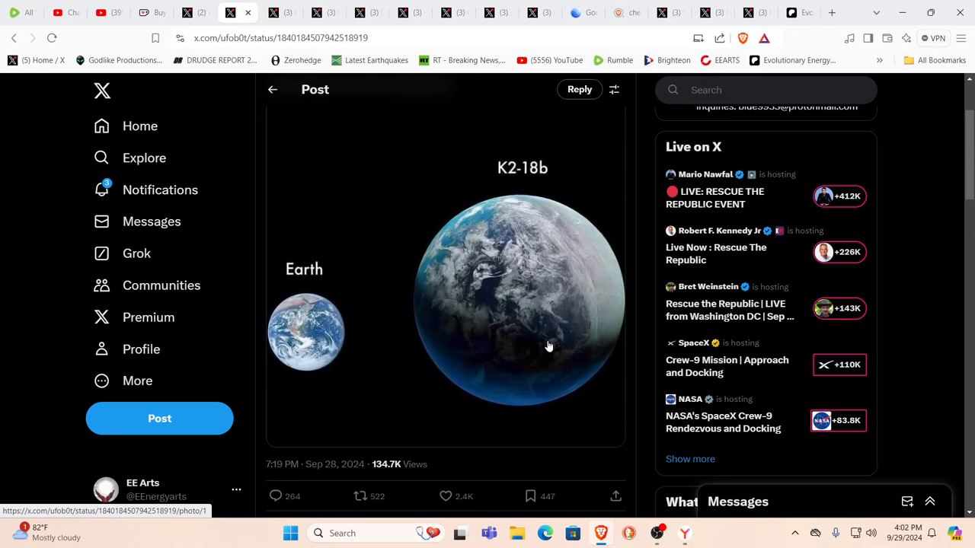
pyautogui.moveTo(607, 337)
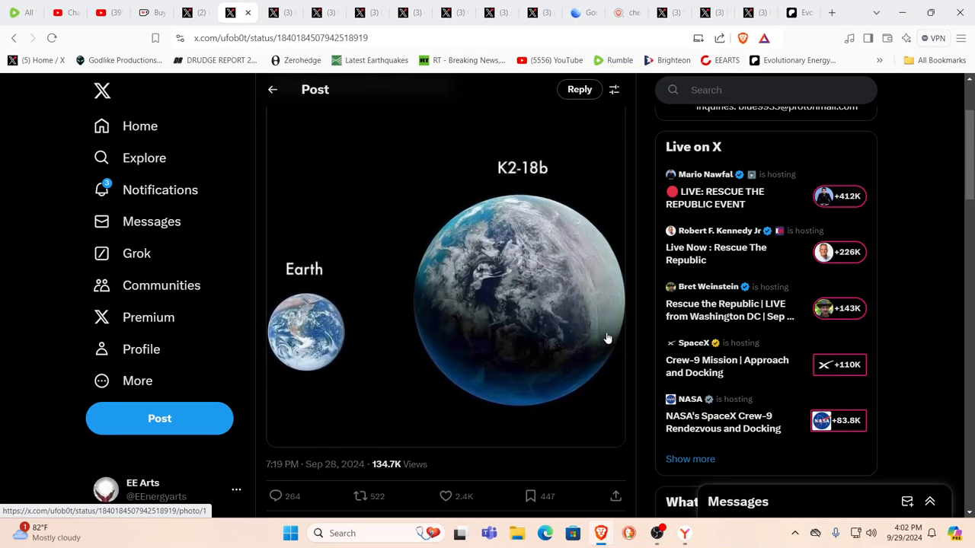
pyautogui.moveTo(555, 275)
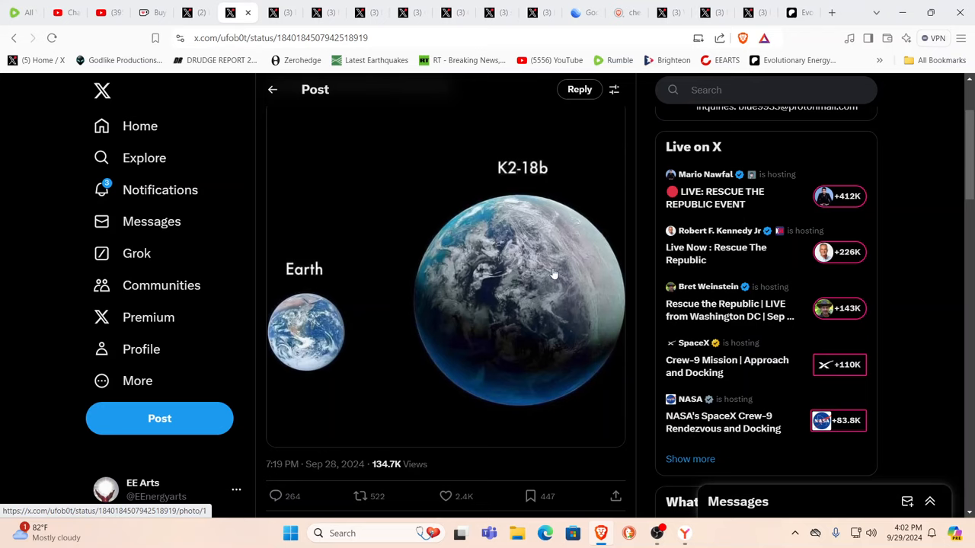
pyautogui.moveTo(542, 261)
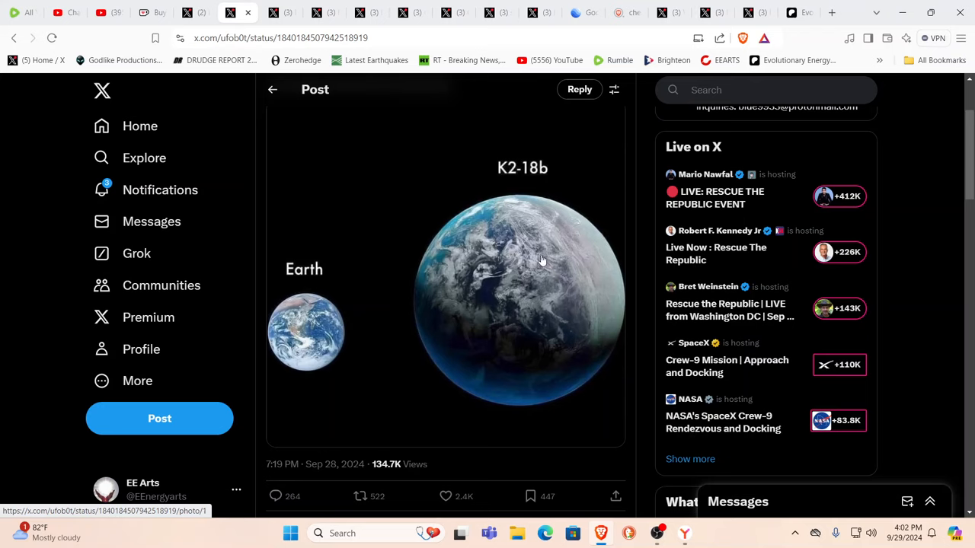
pyautogui.moveTo(495, 325)
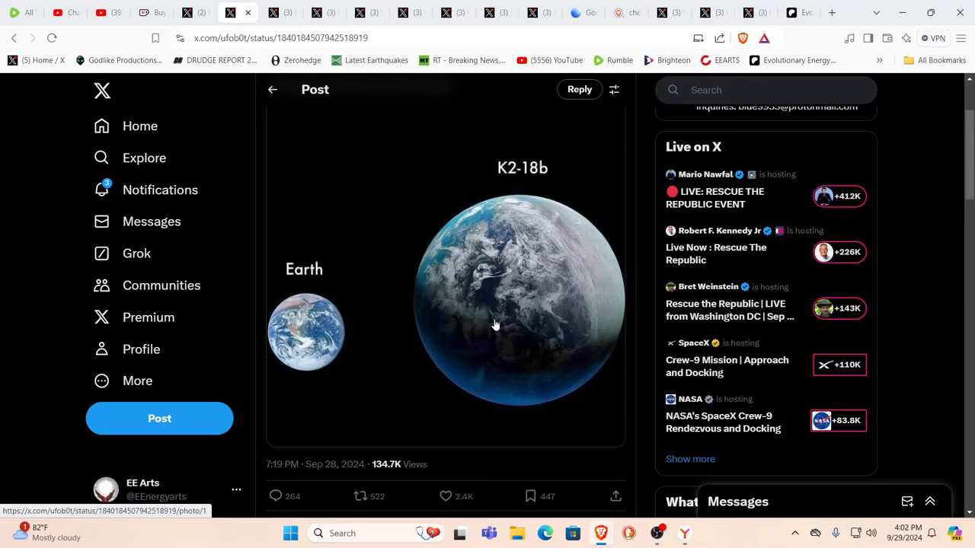
pyautogui.moveTo(522, 347)
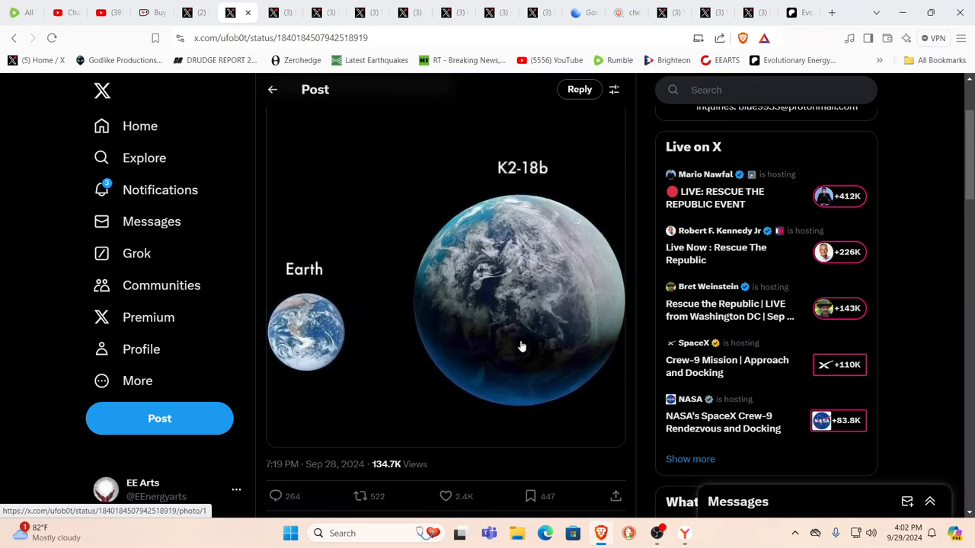
pyautogui.moveTo(457, 222)
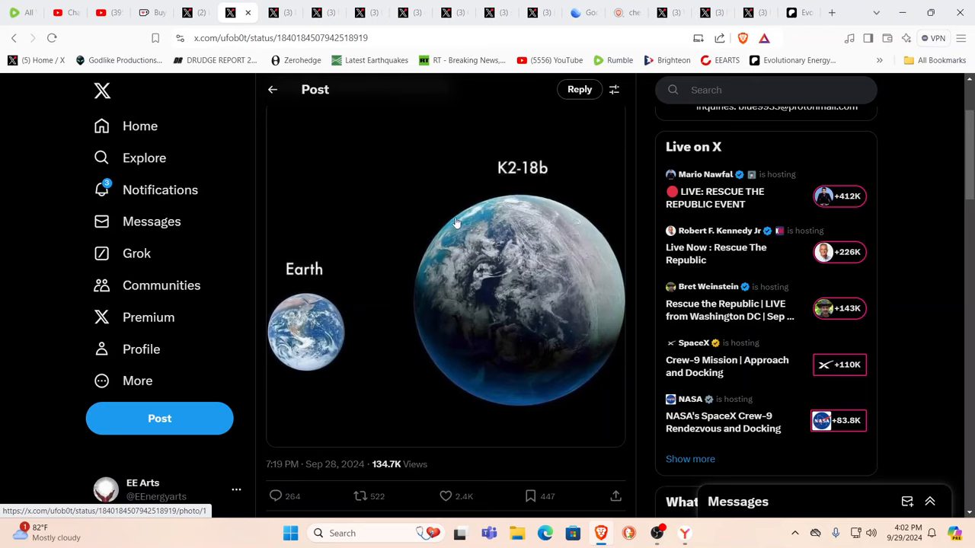
pyautogui.moveTo(569, 231)
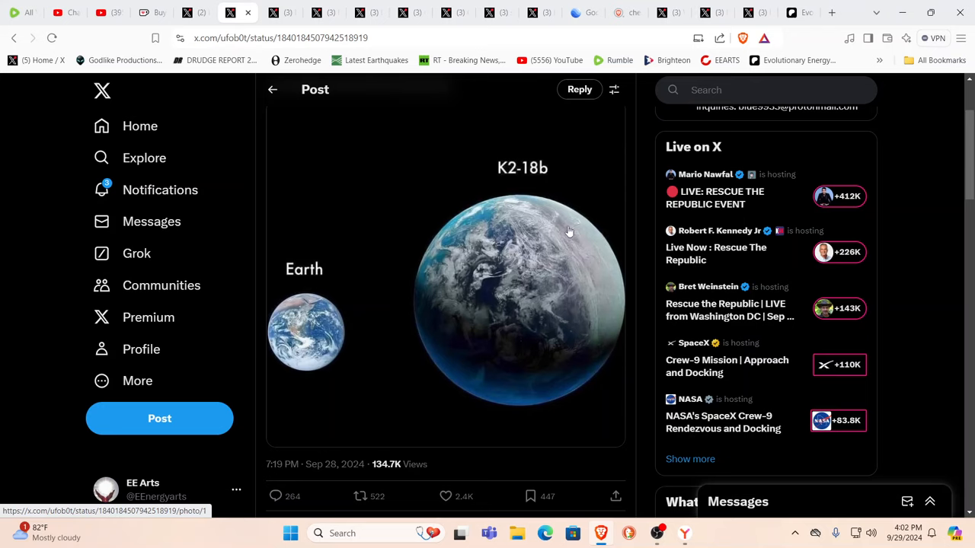
pyautogui.moveTo(574, 217)
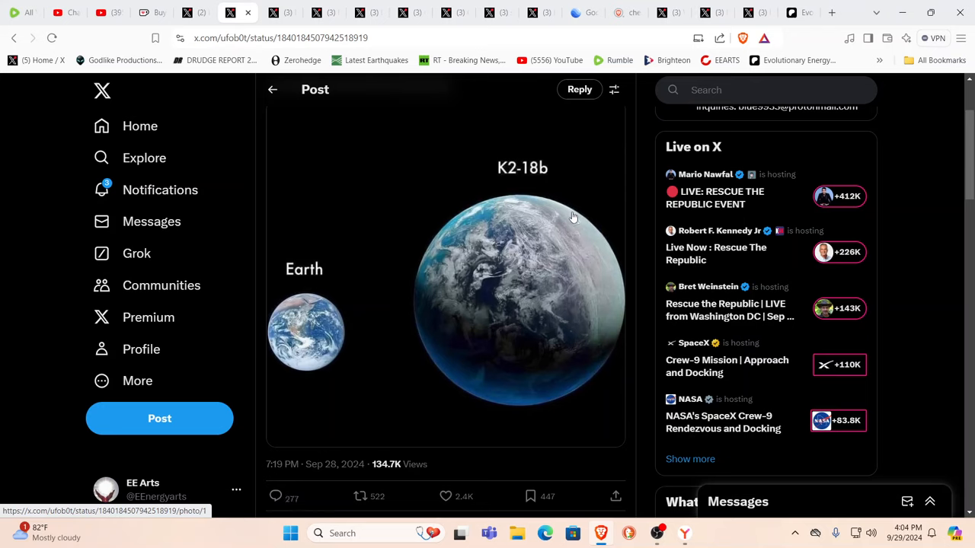
pyautogui.moveTo(382, 212)
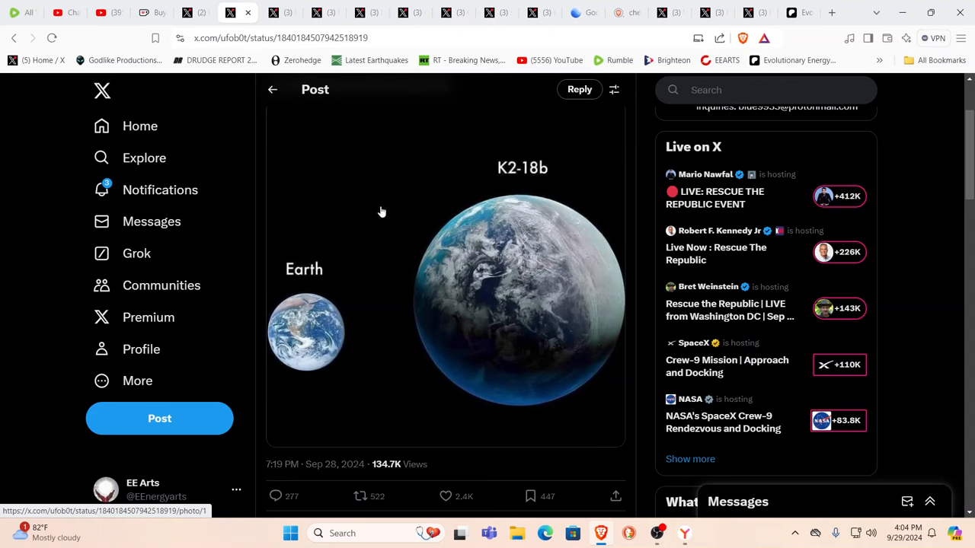